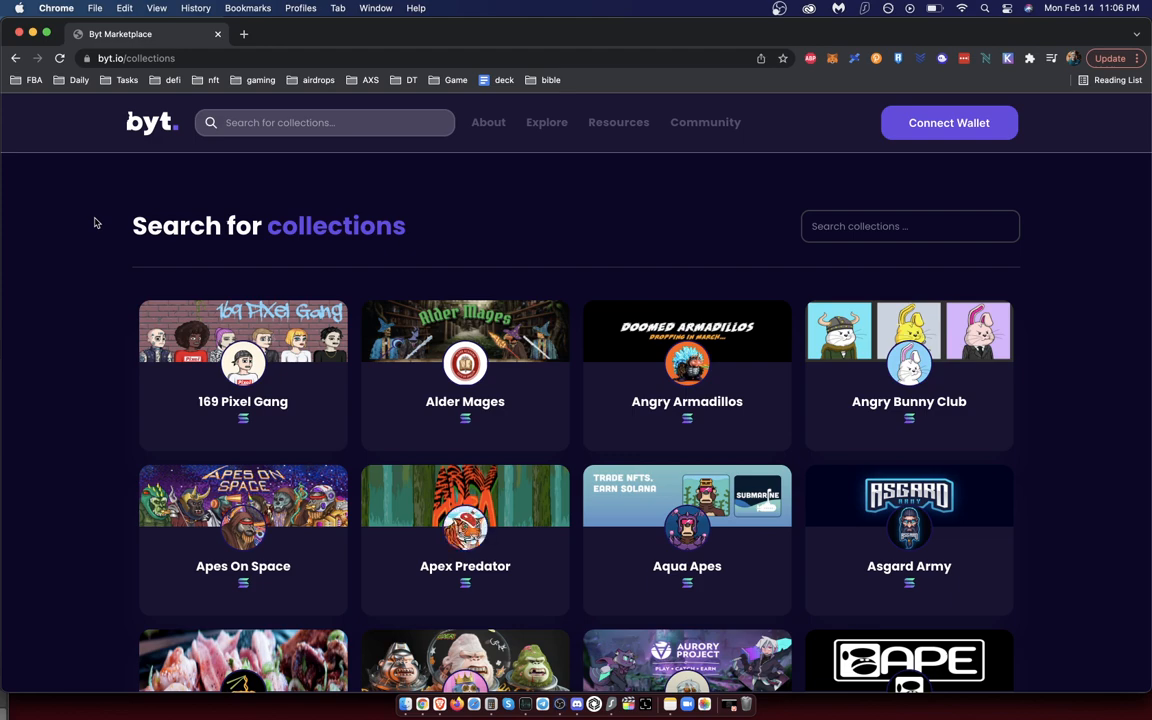
Step: Scroll the homepage through Recent Collections and How It Works, returning to the launch banner
{"action": "scroll", "scroll_direction": "down", "scroll_amount": 3}
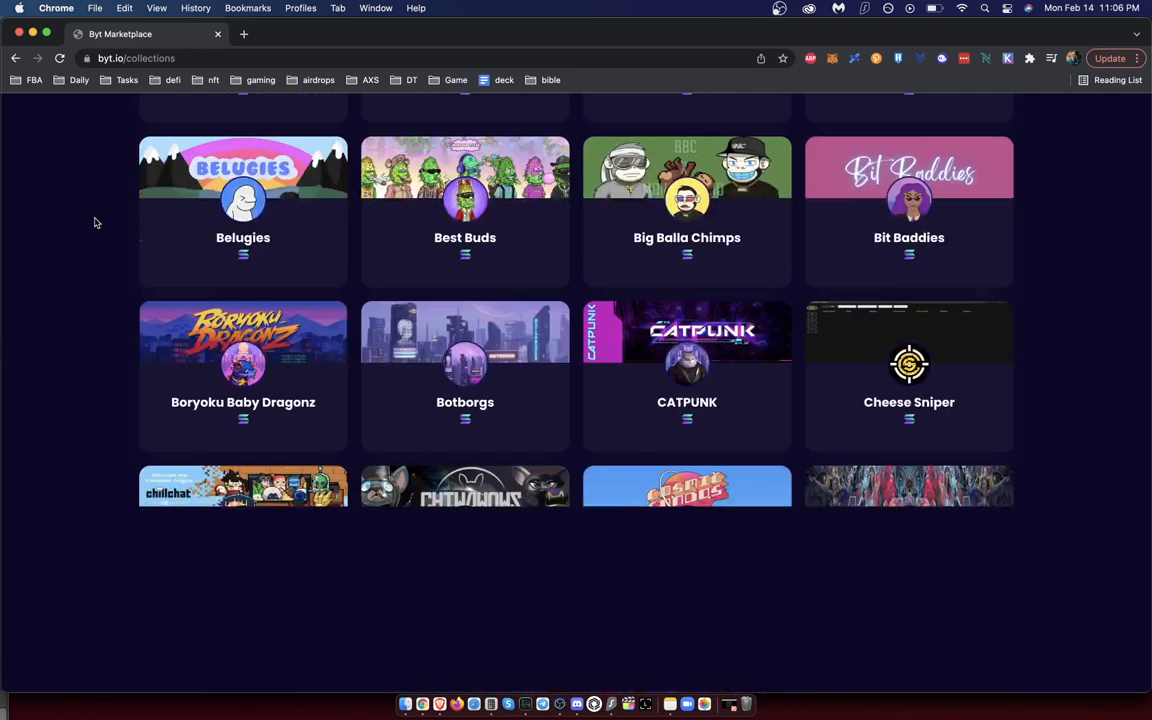
{"action": "scroll", "scroll_direction": "down", "scroll_amount": 3}
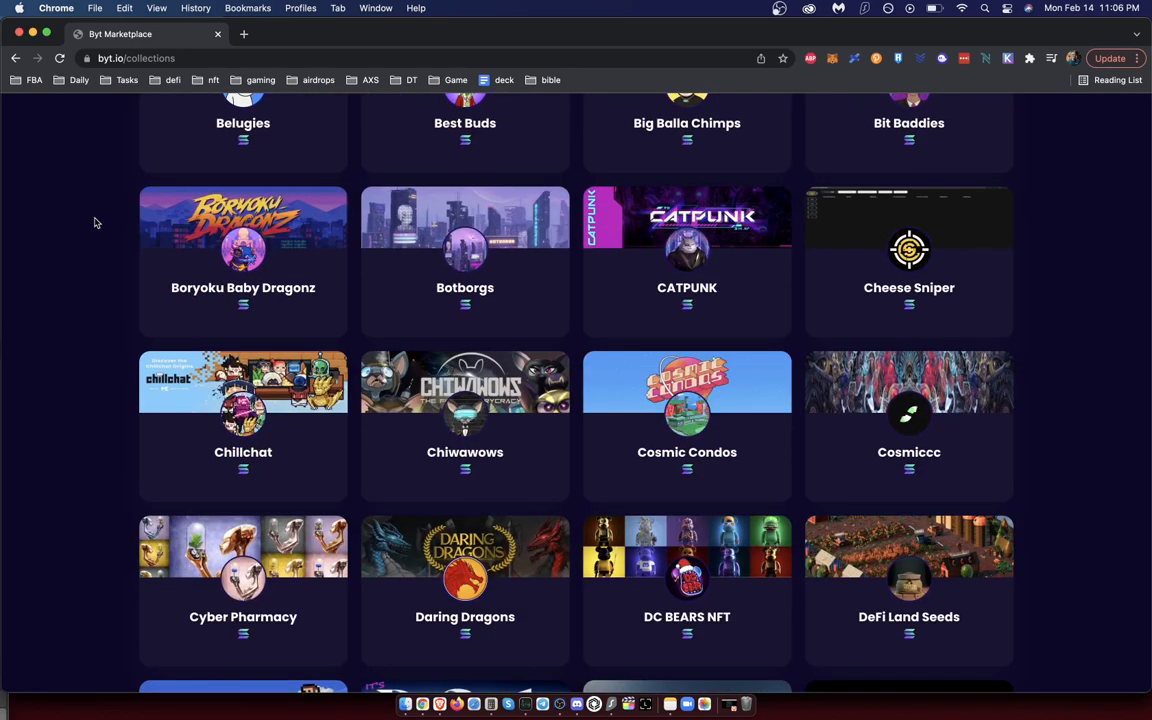
{"action": "scroll", "scroll_direction": "down", "scroll_amount": 3}
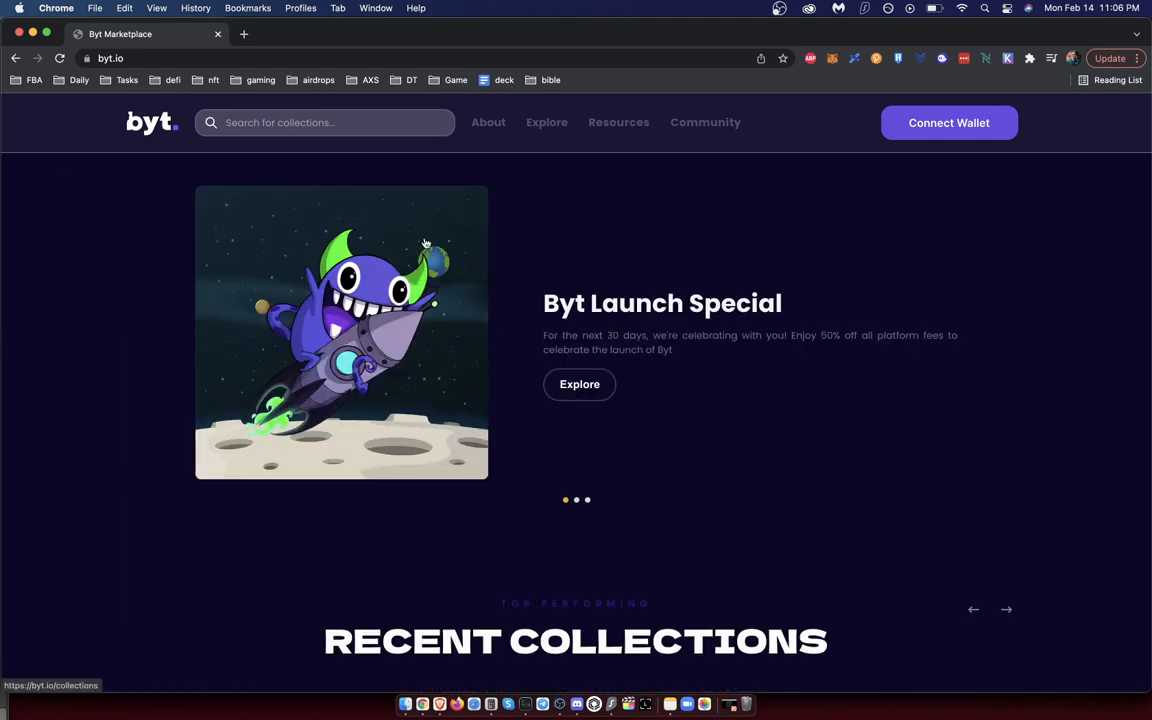
{"action": "mouse_move", "coordinate": [507, 399]}
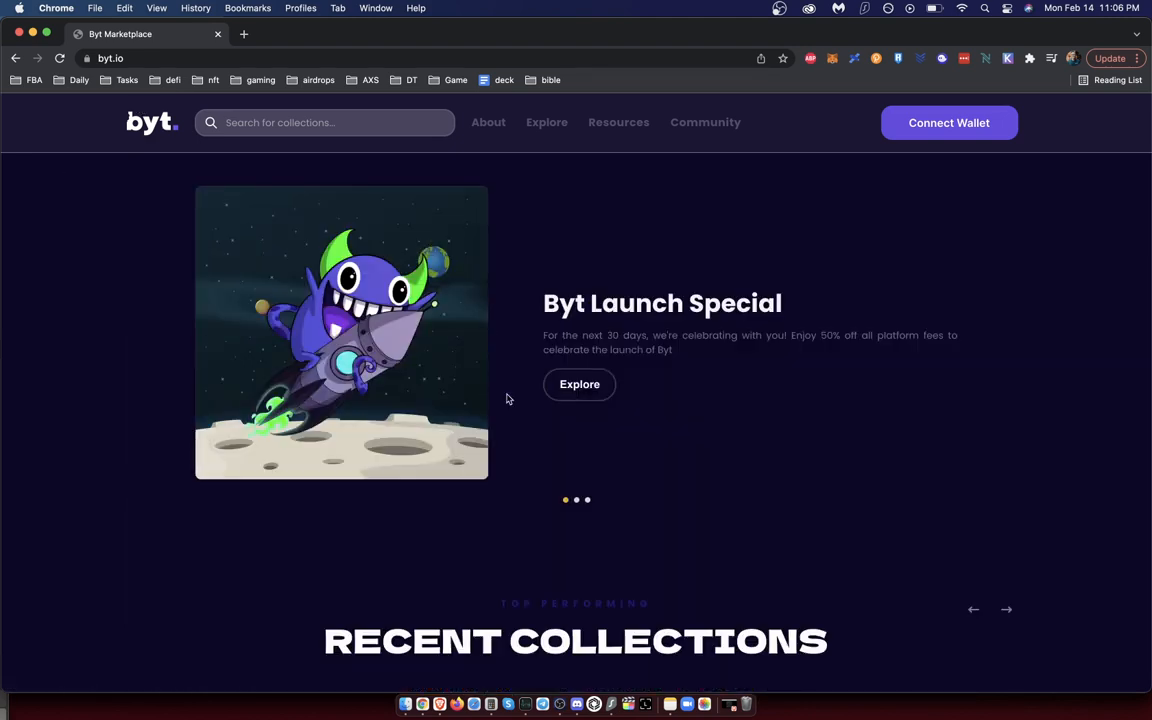
{"action": "scroll", "scroll_direction": "down", "scroll_amount": 3}
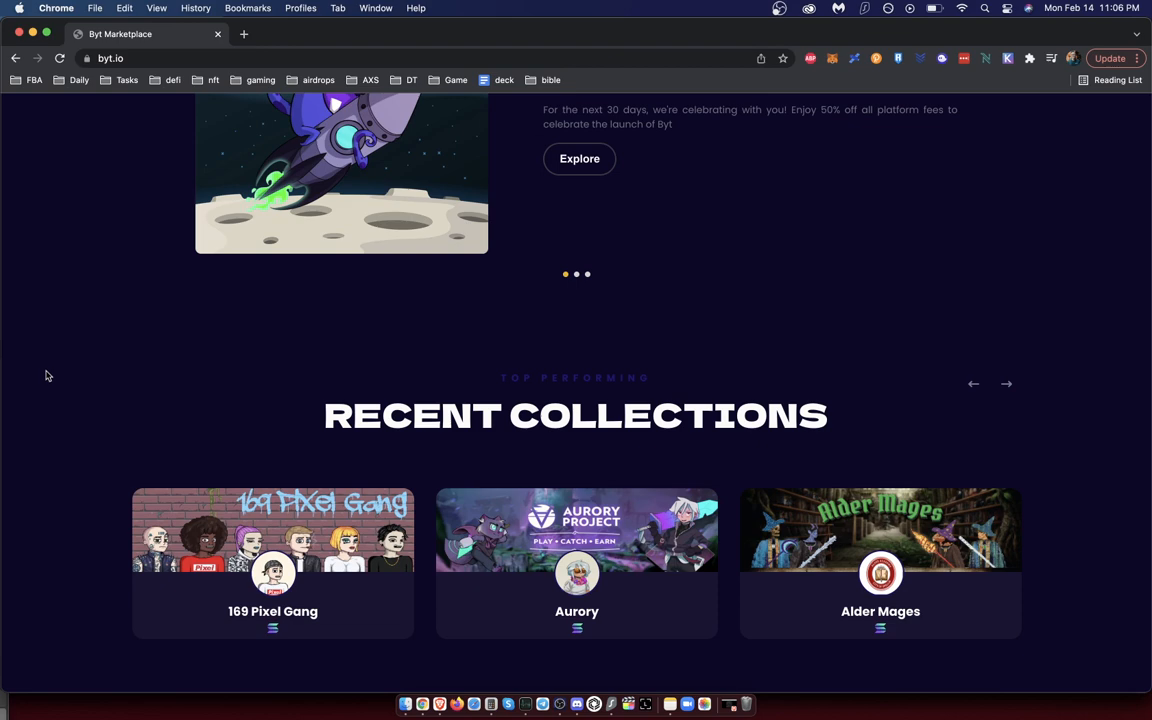
{"action": "scroll", "scroll_direction": "down", "scroll_amount": 3}
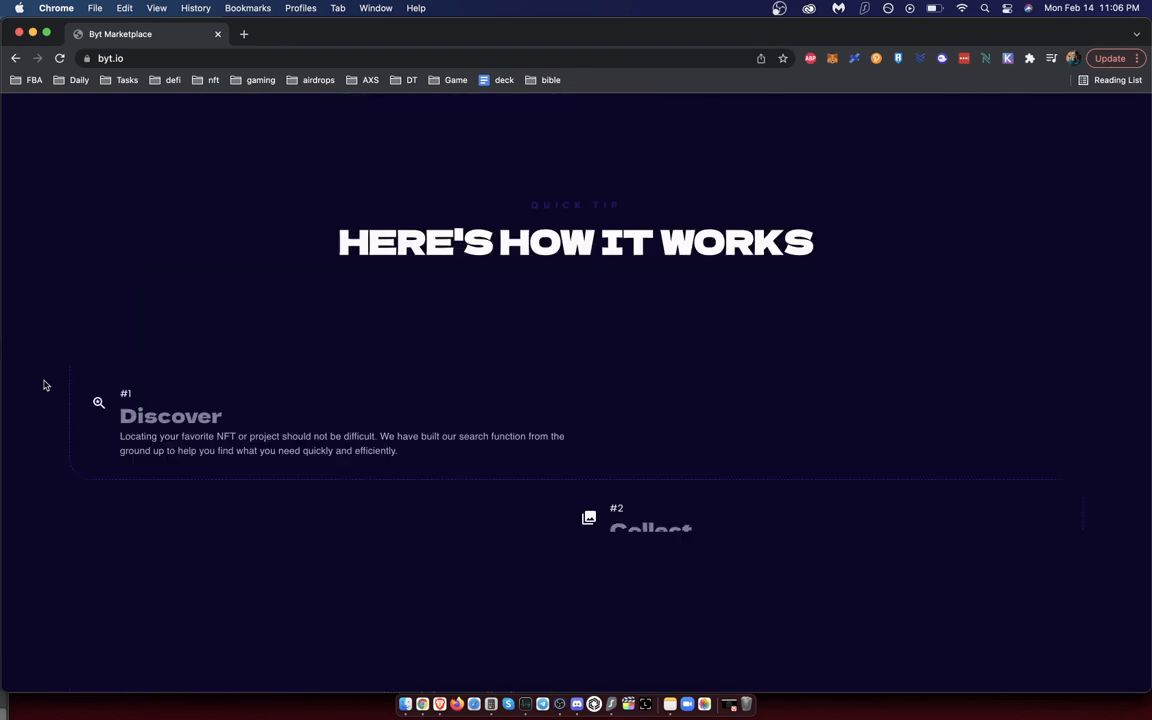
{"action": "scroll", "scroll_direction": "down", "scroll_amount": 3}
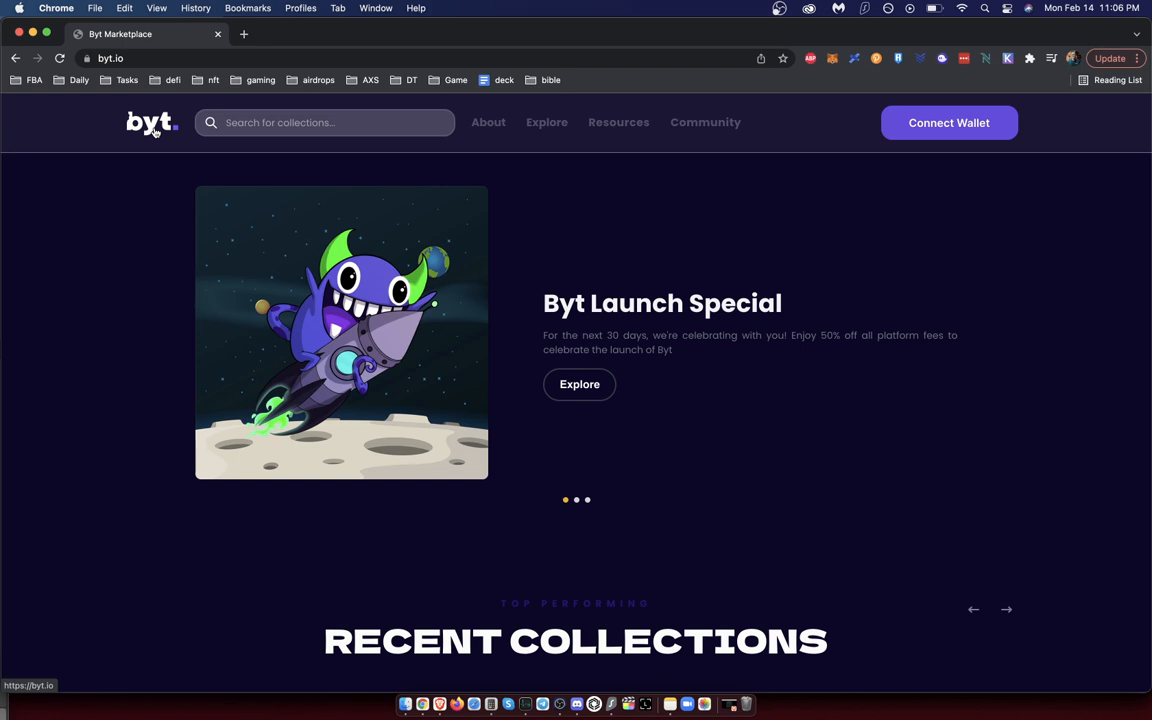
{"action": "mouse_move", "coordinate": [313, 563]}
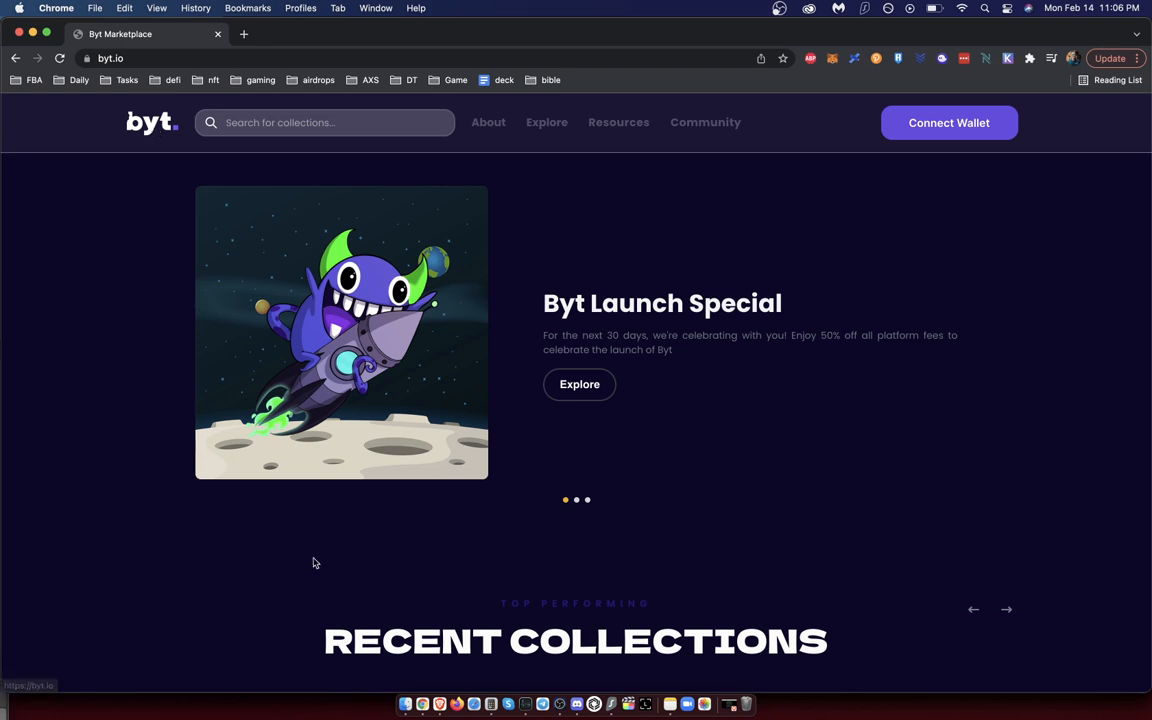
{"action": "mouse_move", "coordinate": [127, 245]}
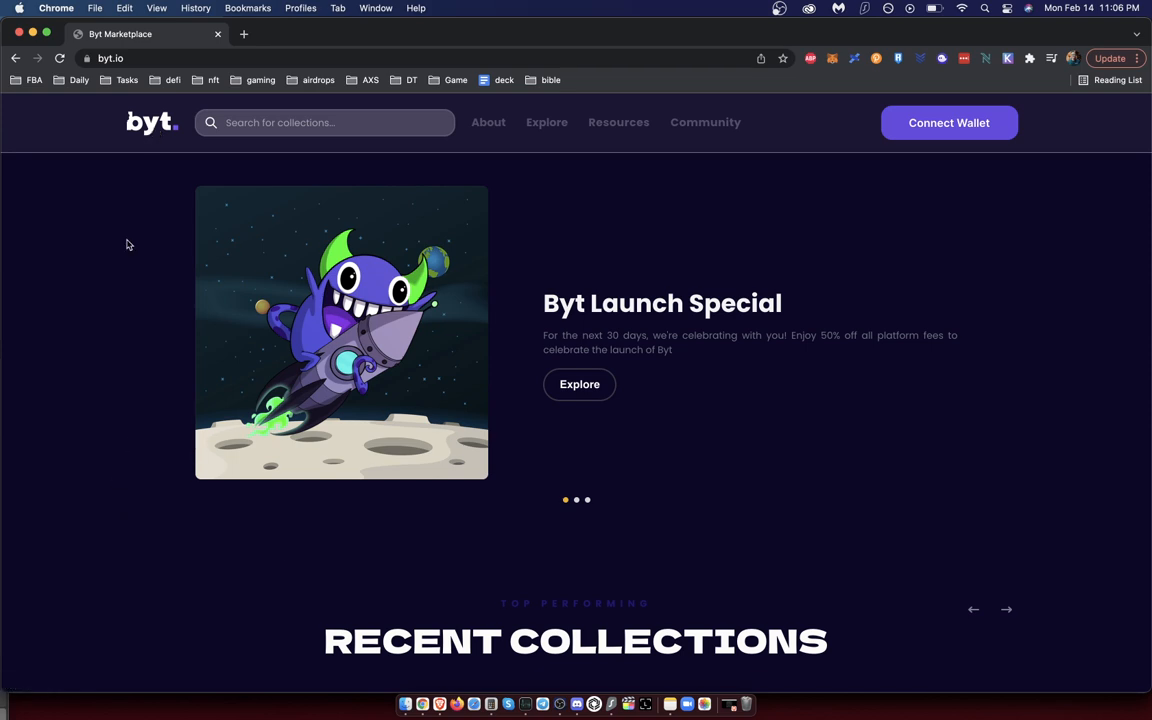
{"action": "mouse_move", "coordinate": [504, 375]}
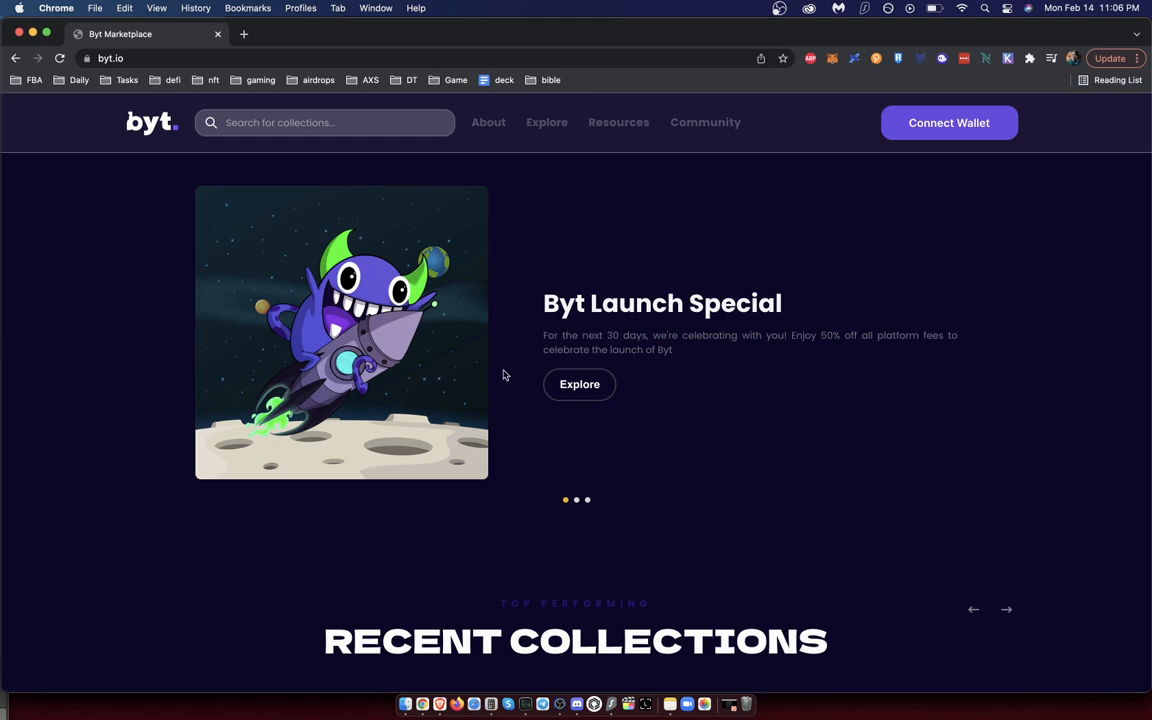
{"action": "scroll", "scroll_direction": "down", "scroll_amount": 3}
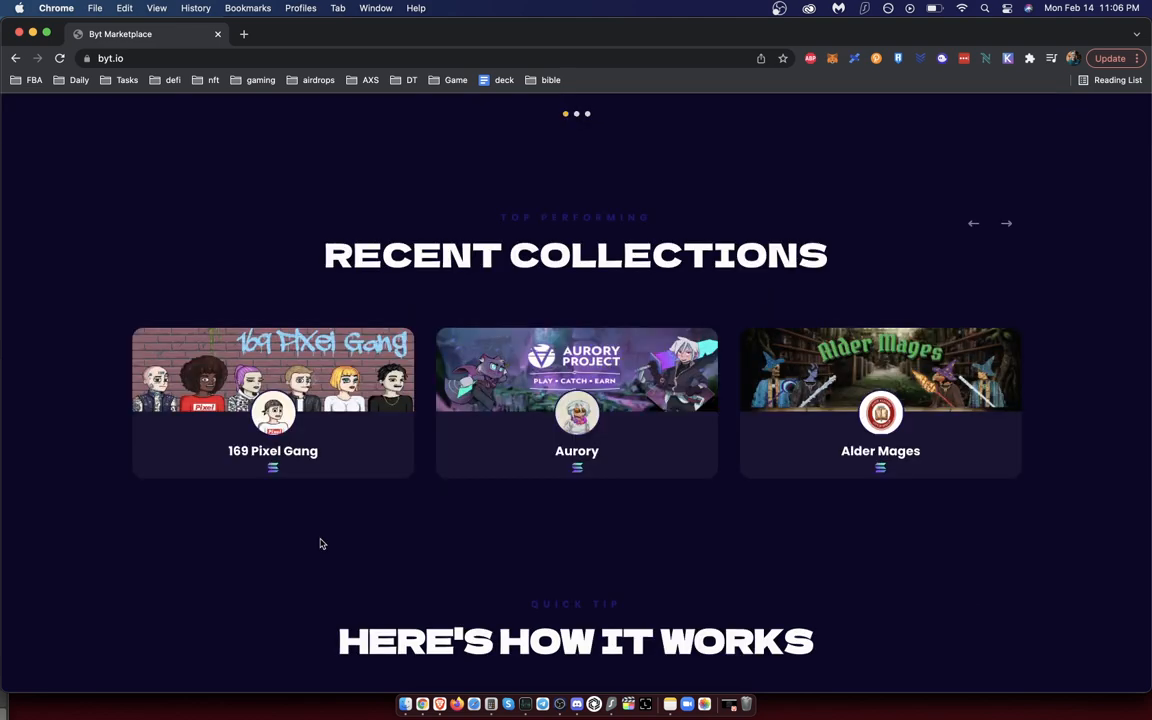
{"action": "scroll", "scroll_direction": "down", "scroll_amount": 3}
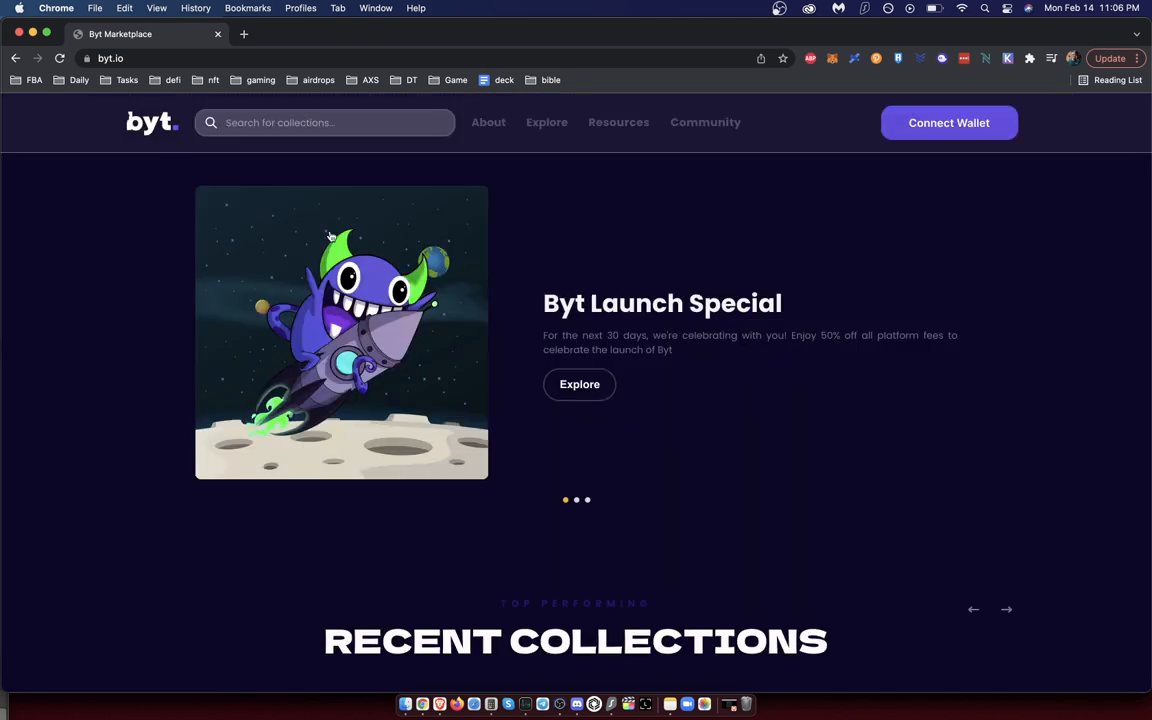
{"action": "mouse_move", "coordinate": [150, 301]}
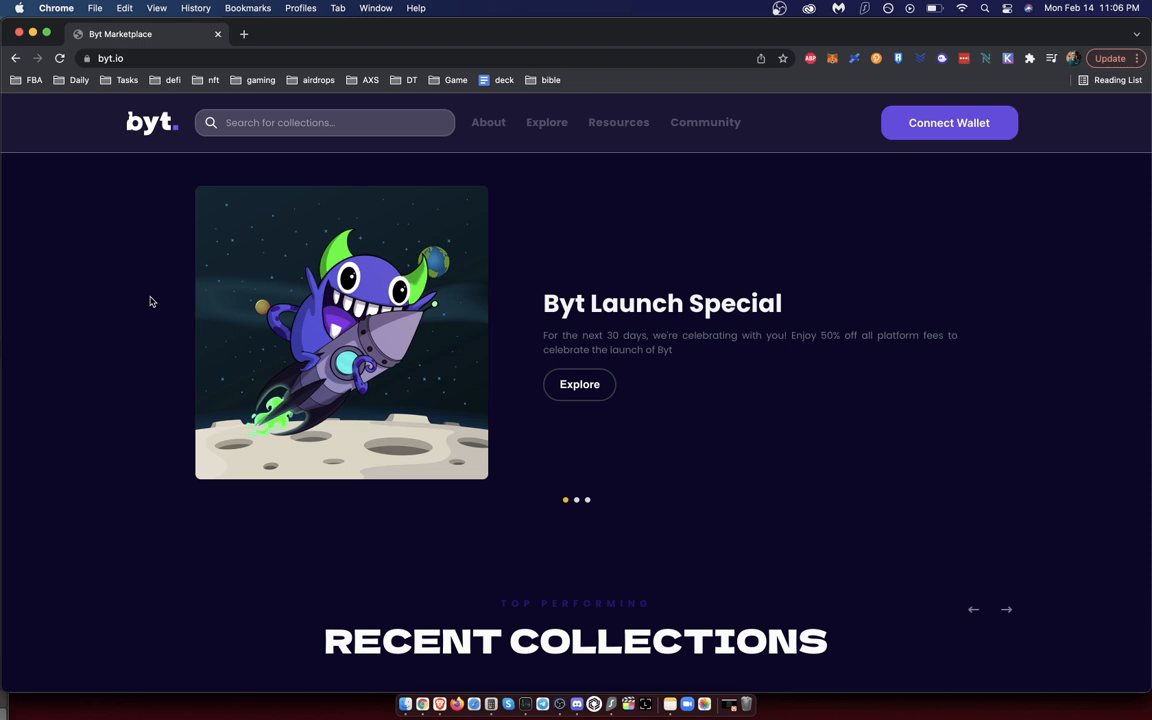
Step: Open the About page and scroll through its stats and four-member Our Team section, then back to the top
{"action": "left_click", "coordinate": [488, 122]}
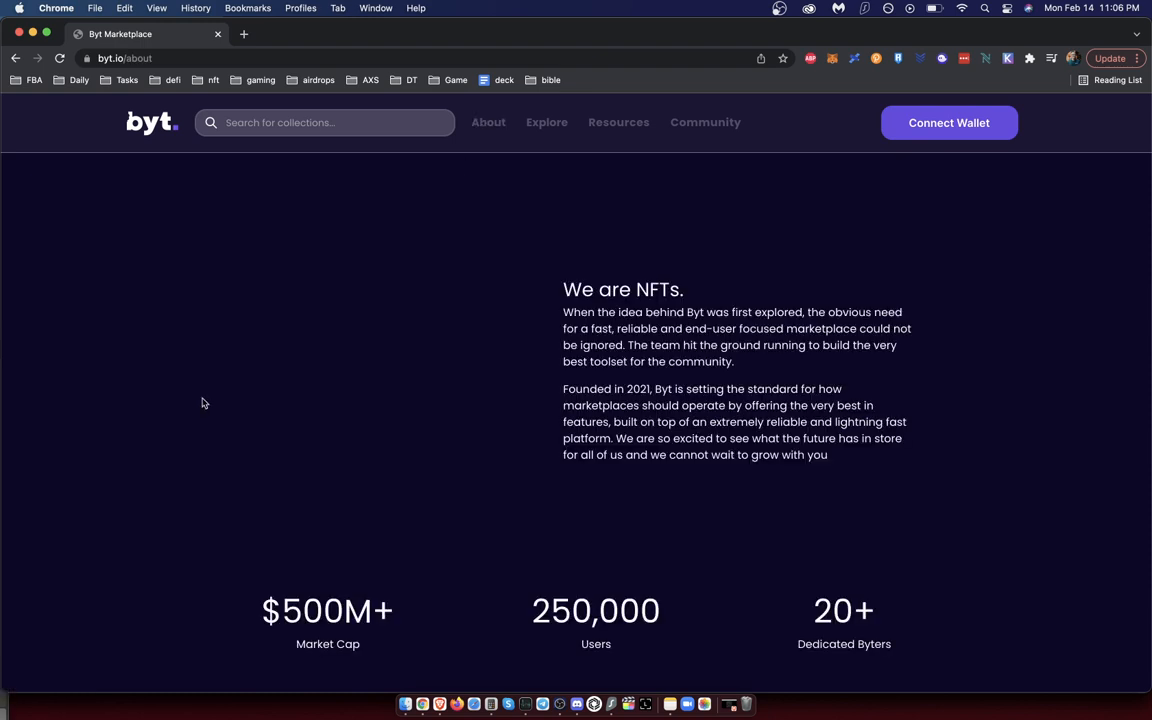
{"action": "scroll", "scroll_direction": "down", "scroll_amount": 3}
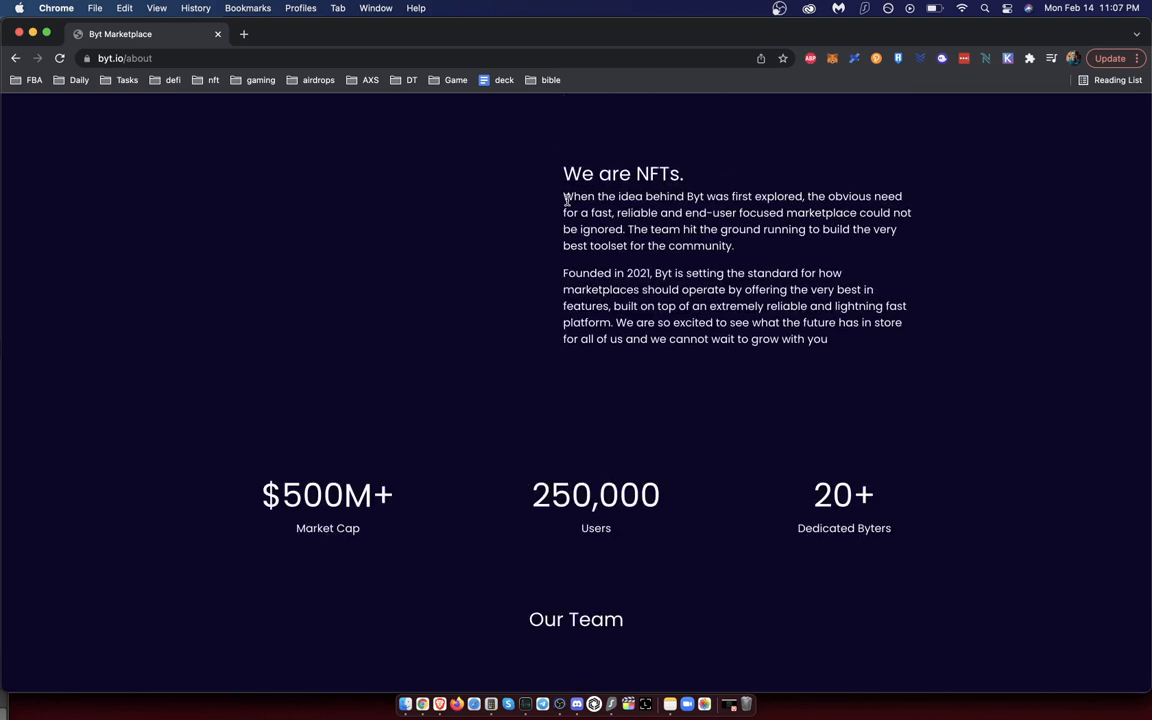
{"action": "mouse_move", "coordinate": [713, 195]}
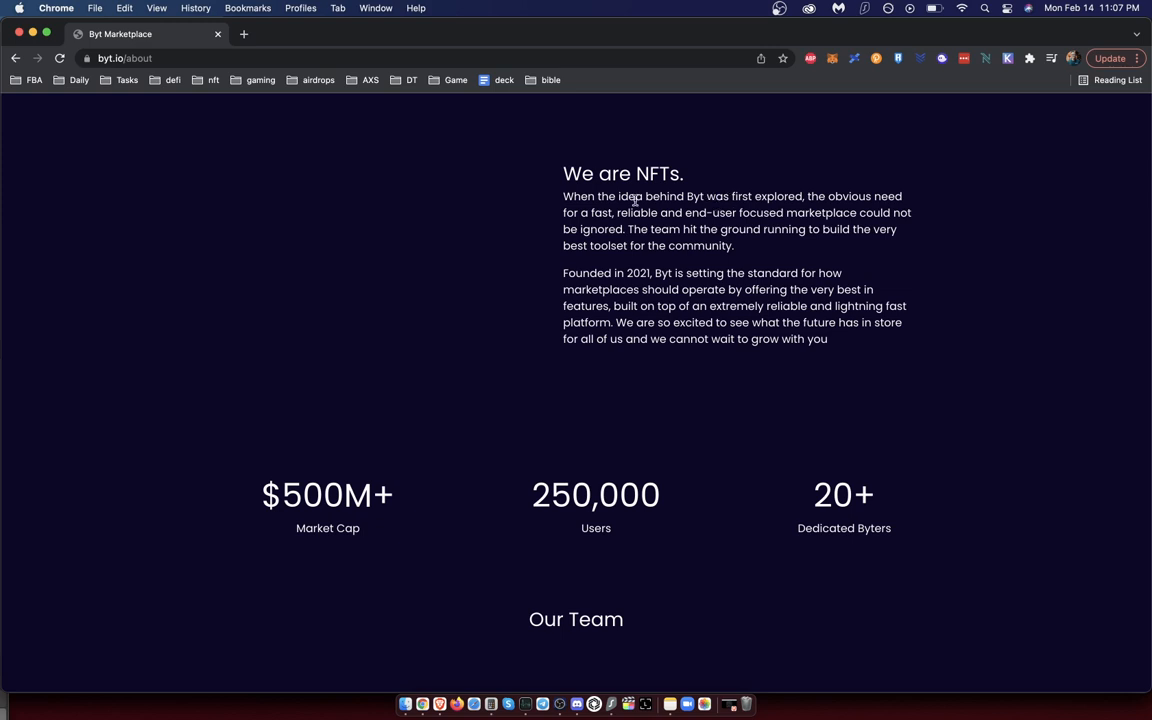
{"action": "mouse_move", "coordinate": [620, 210]}
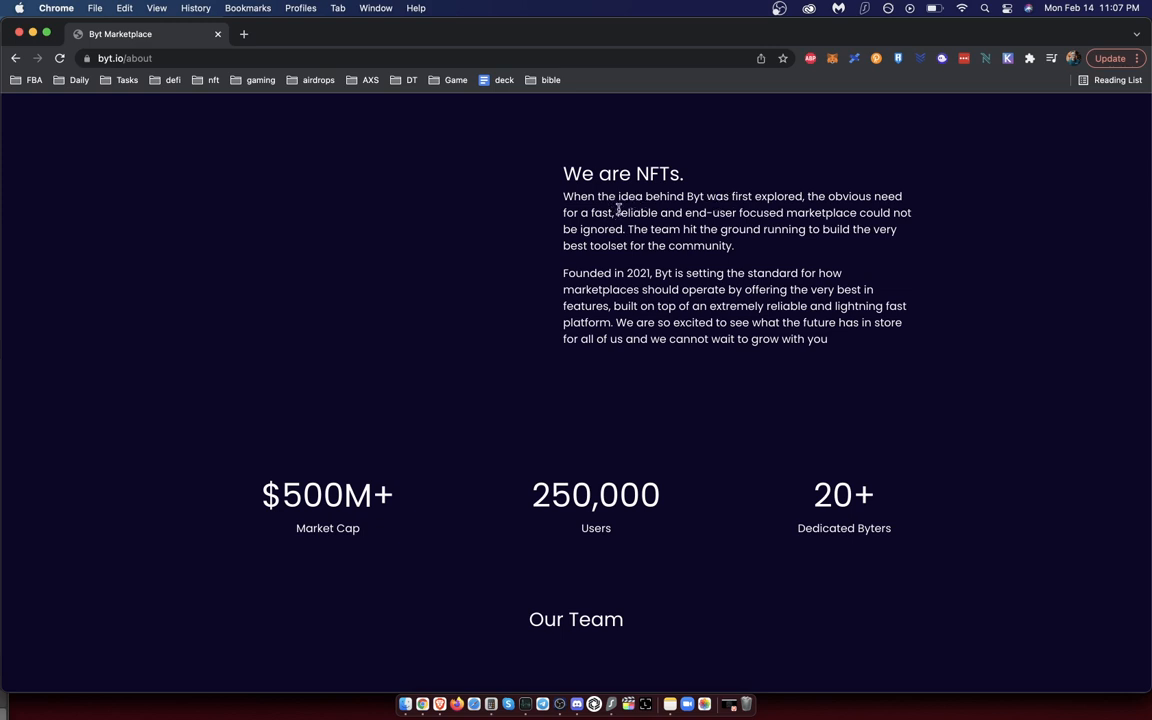
{"action": "mouse_move", "coordinate": [645, 242]}
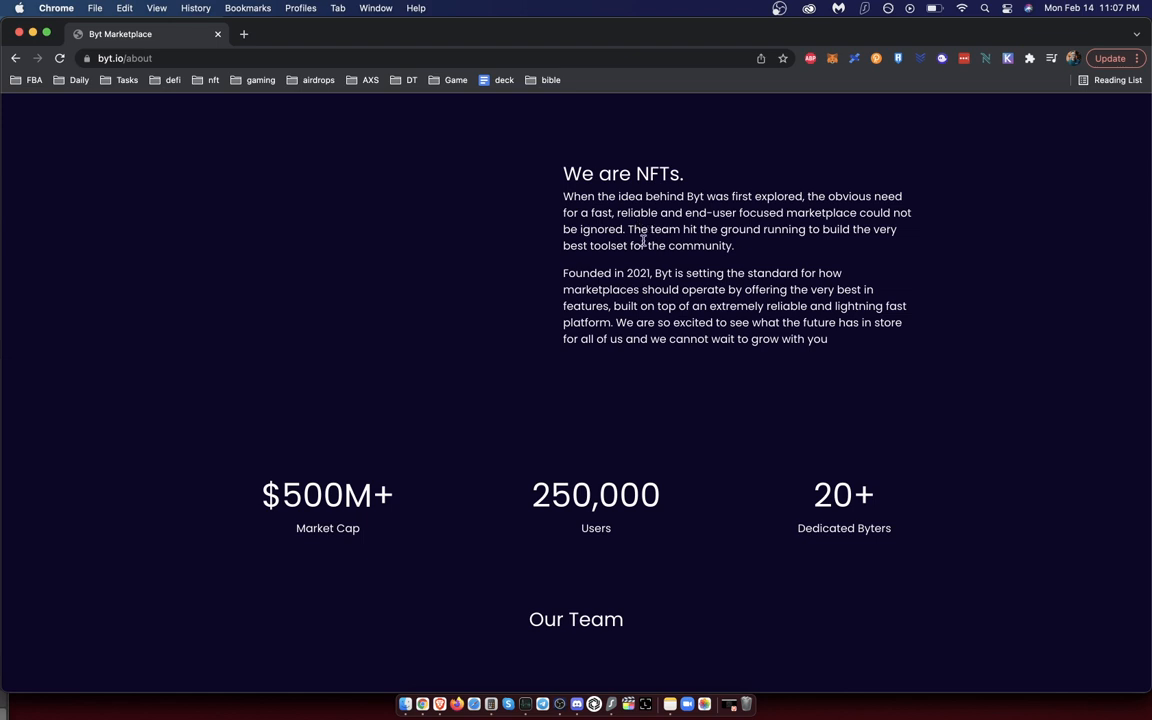
{"action": "mouse_move", "coordinate": [576, 275]}
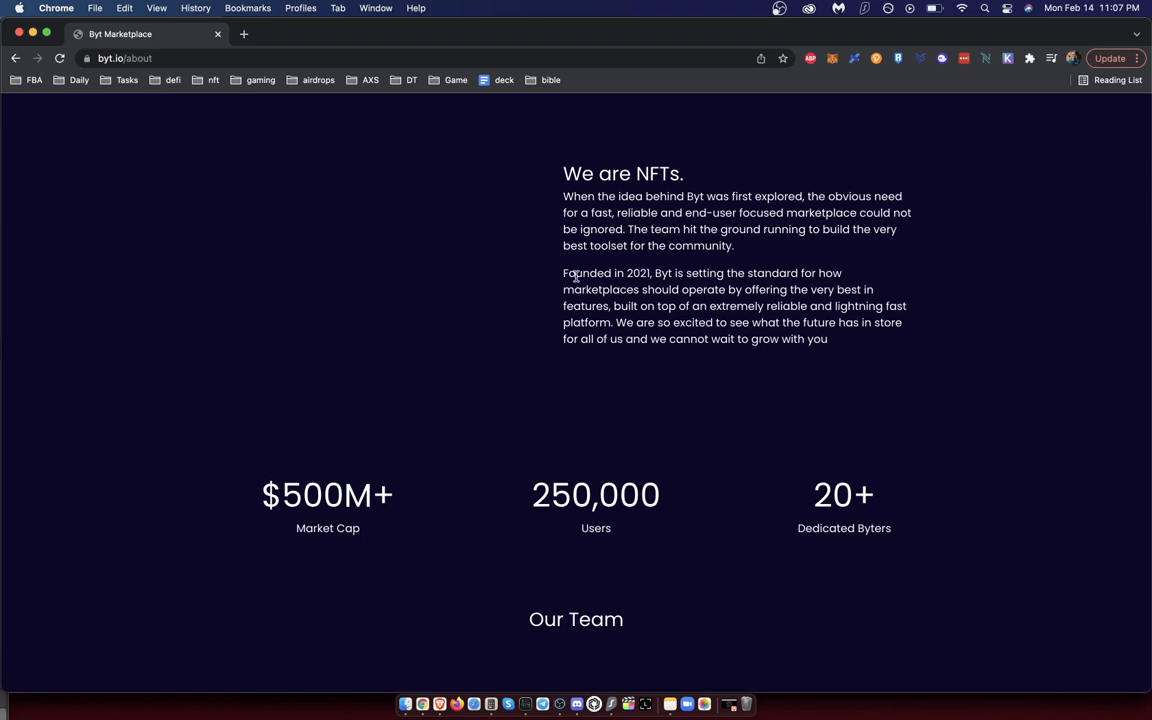
{"action": "mouse_move", "coordinate": [497, 308]}
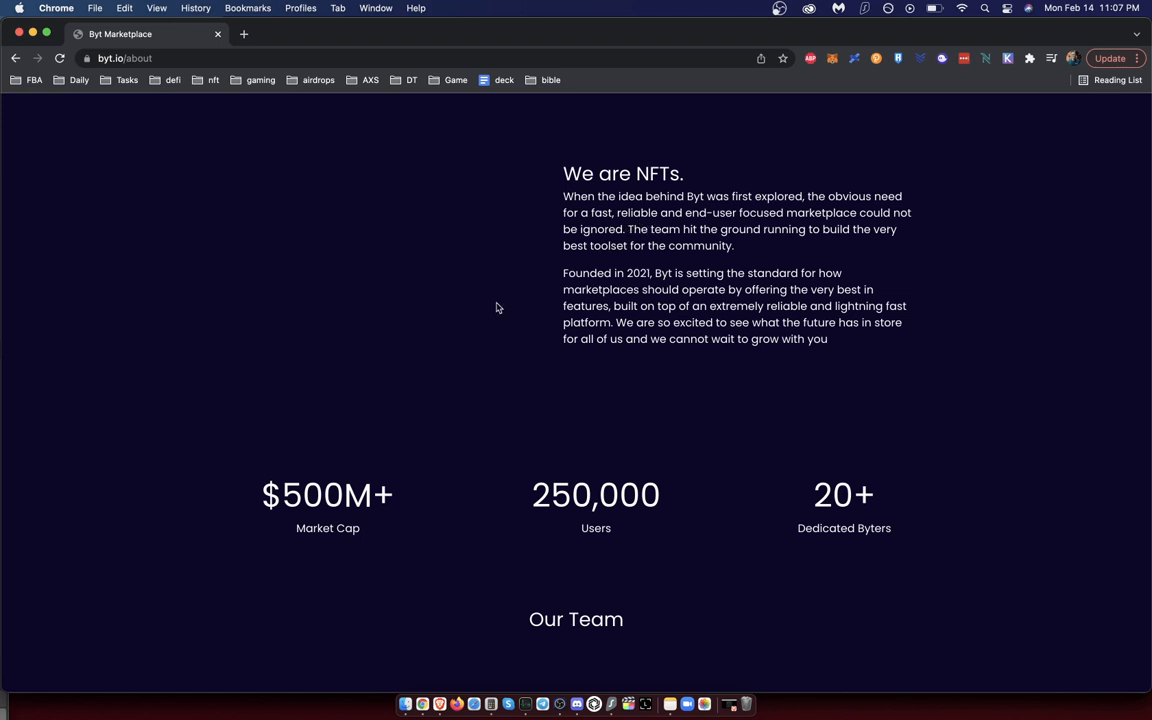
{"action": "scroll", "scroll_direction": "down", "scroll_amount": 3}
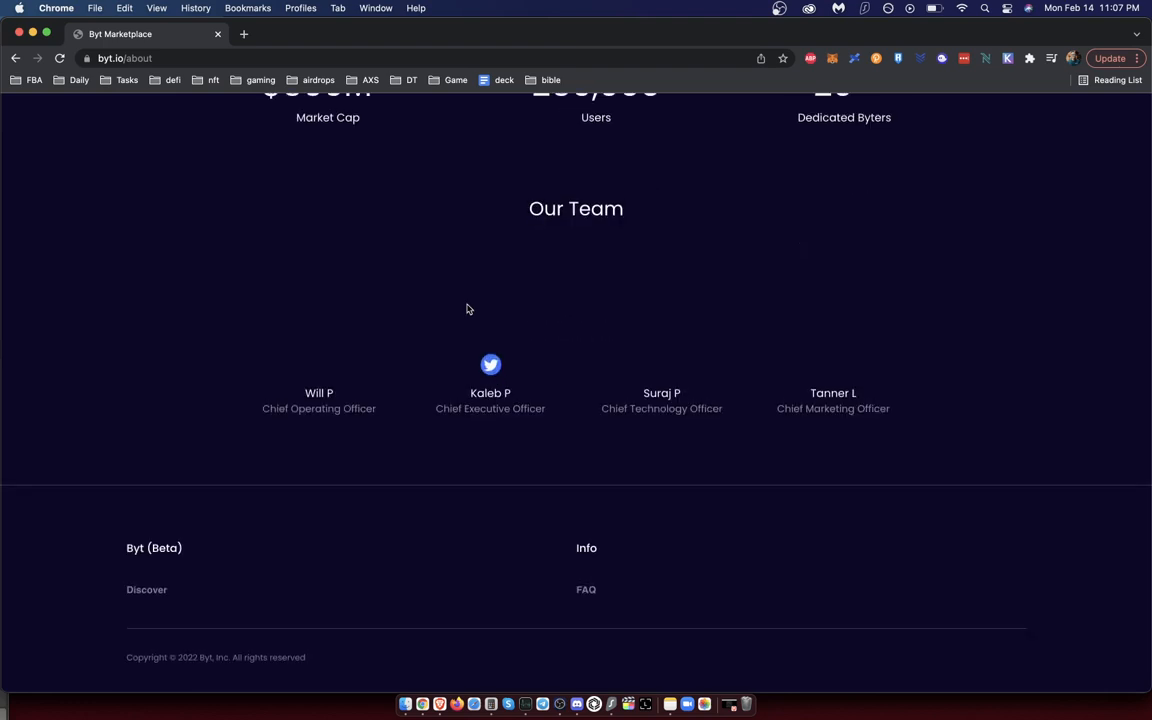
{"action": "scroll", "scroll_direction": "down", "scroll_amount": 3}
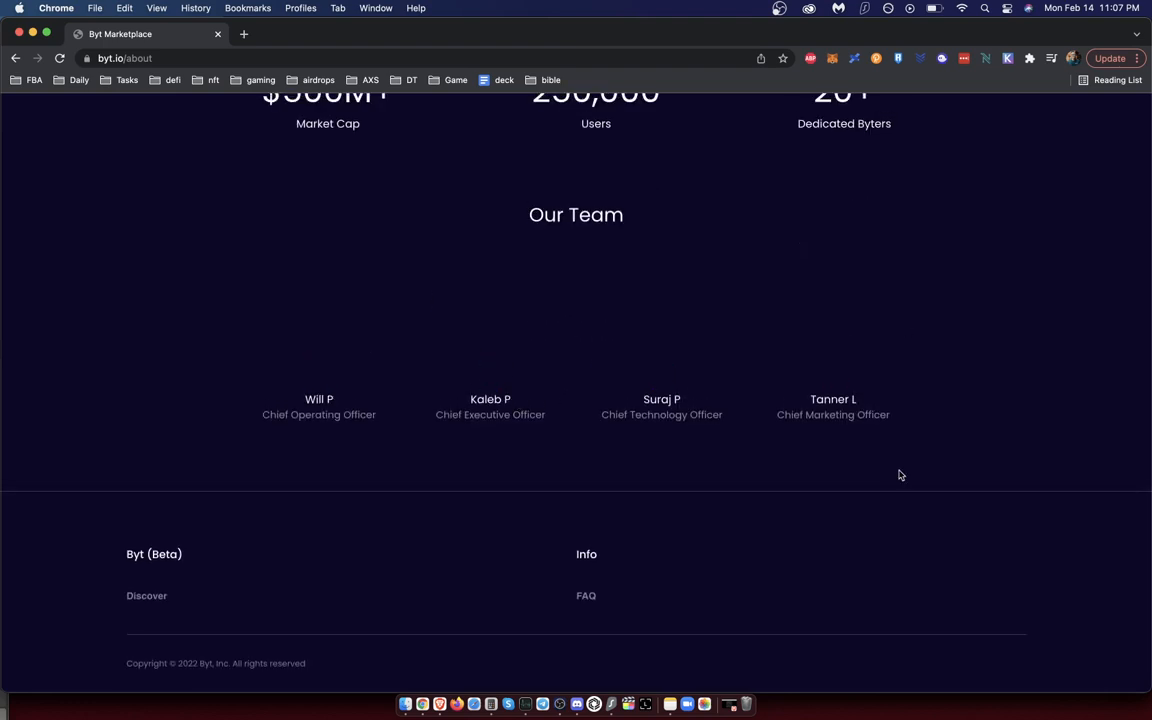
{"action": "scroll", "scroll_direction": "up", "scroll_amount": 3}
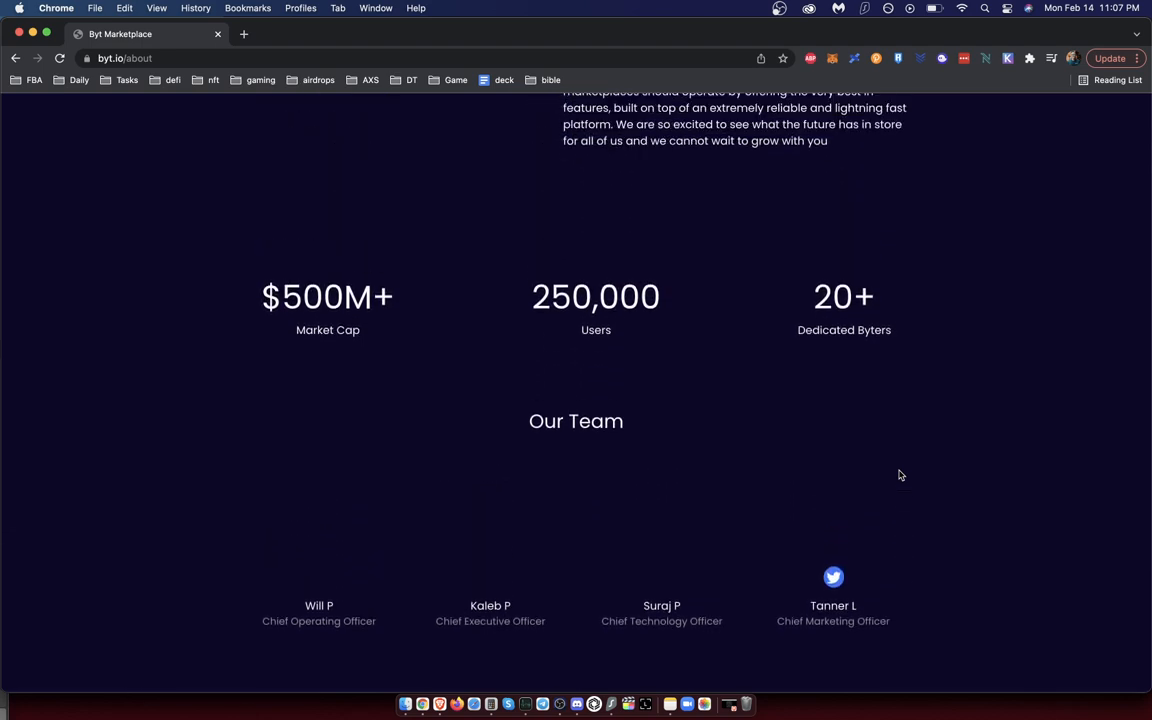
{"action": "scroll", "scroll_direction": "down", "scroll_amount": 3}
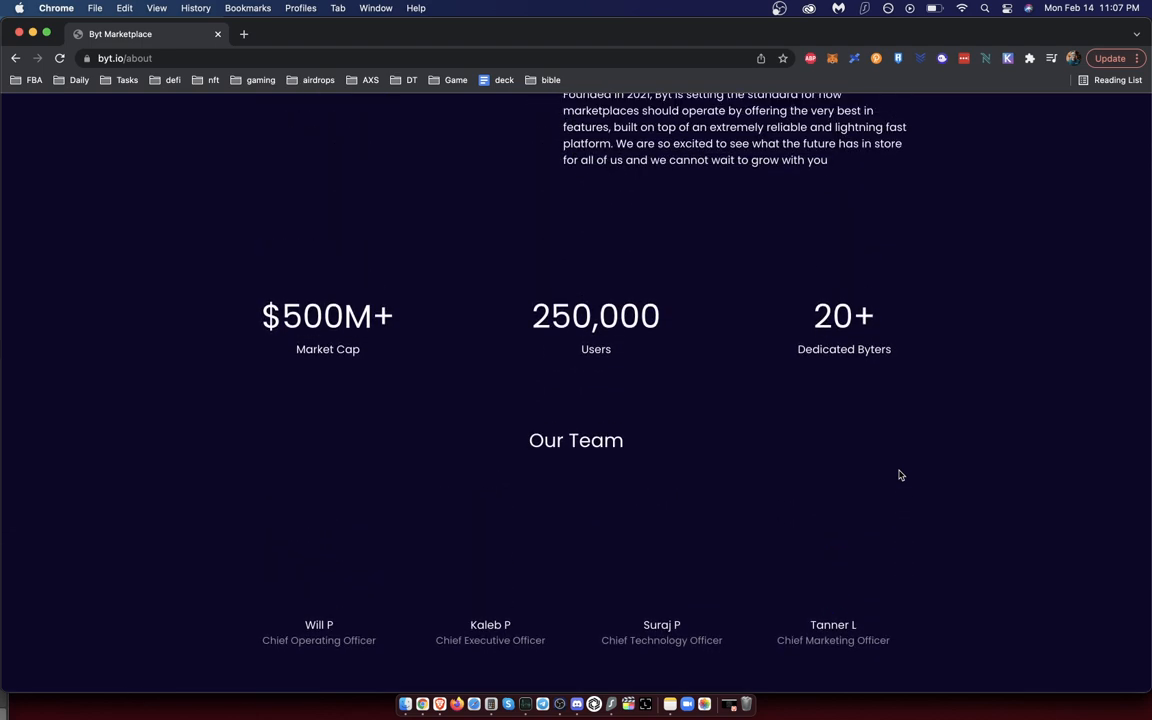
{"action": "scroll", "scroll_direction": "up", "scroll_amount": 3}
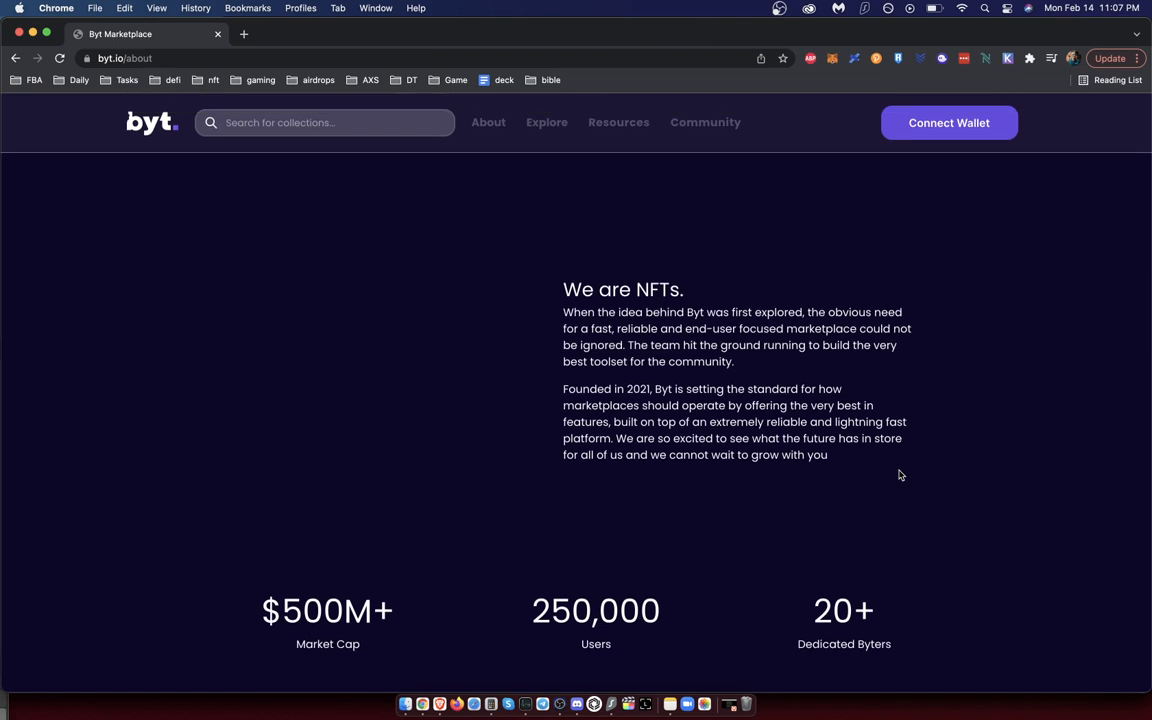
{"action": "mouse_move", "coordinate": [913, 420]}
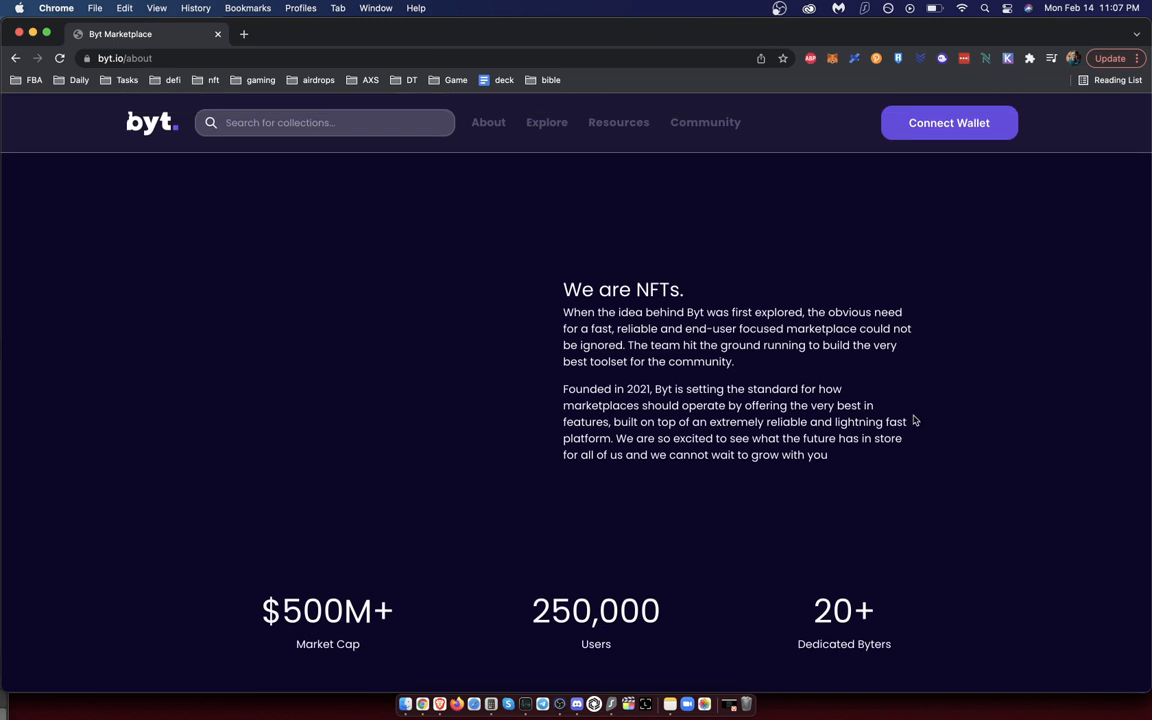
{"action": "mouse_move", "coordinate": [502, 136]}
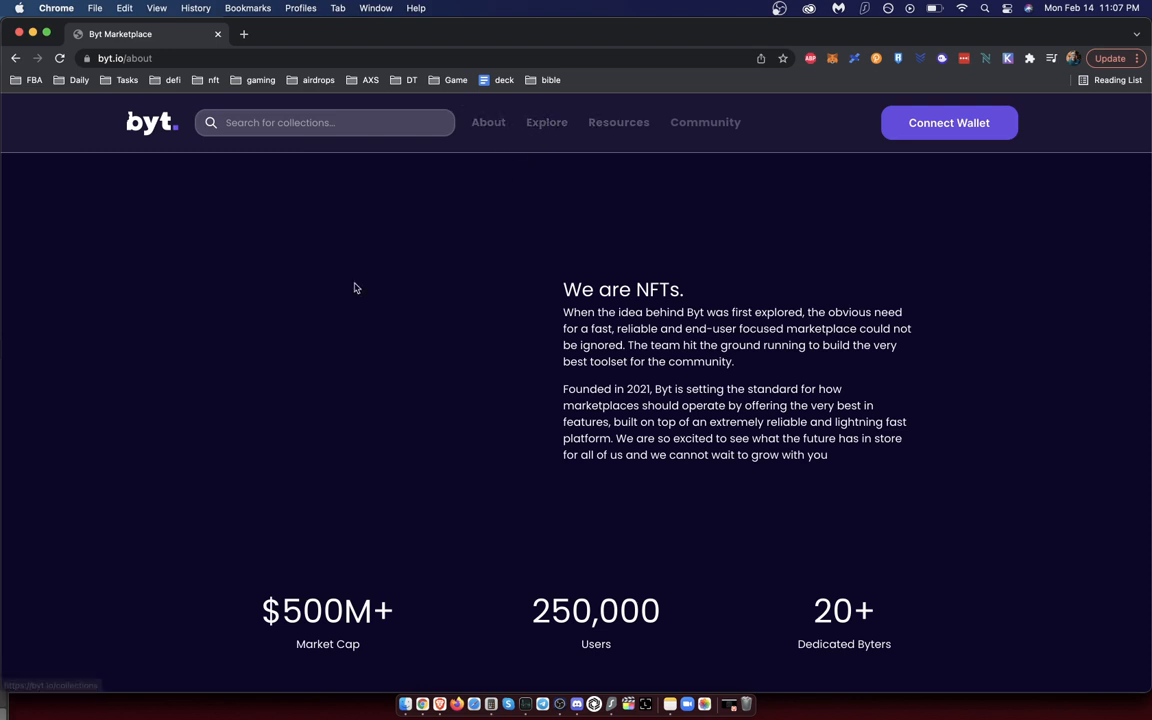
{"action": "mouse_move", "coordinate": [547, 122]}
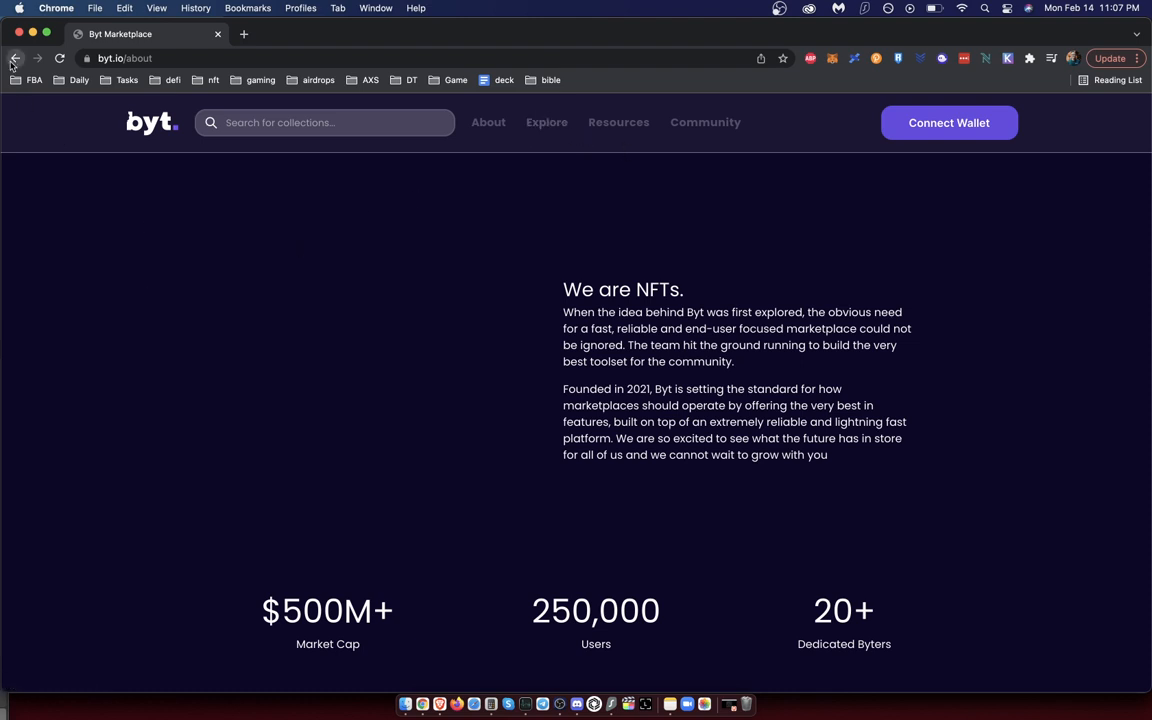
Step: Go back to the byt.io homepage, then forward again to the collections page
{"action": "left_click", "coordinate": [15, 58]}
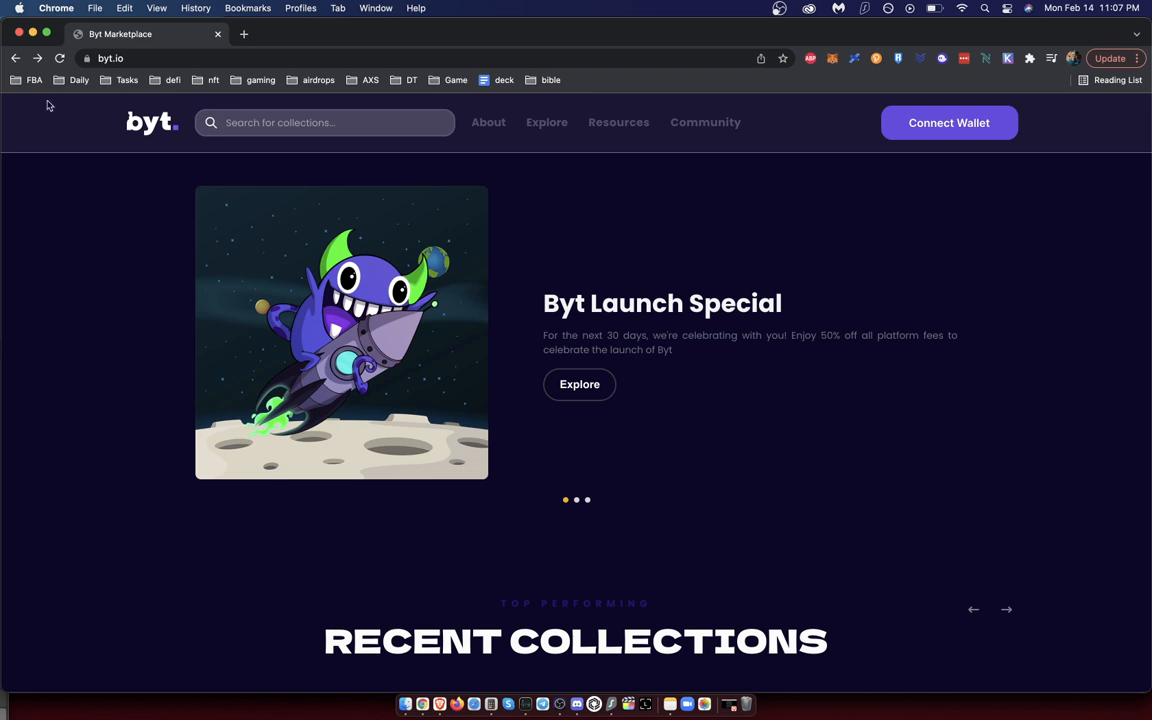
{"action": "mouse_move", "coordinate": [660, 359]}
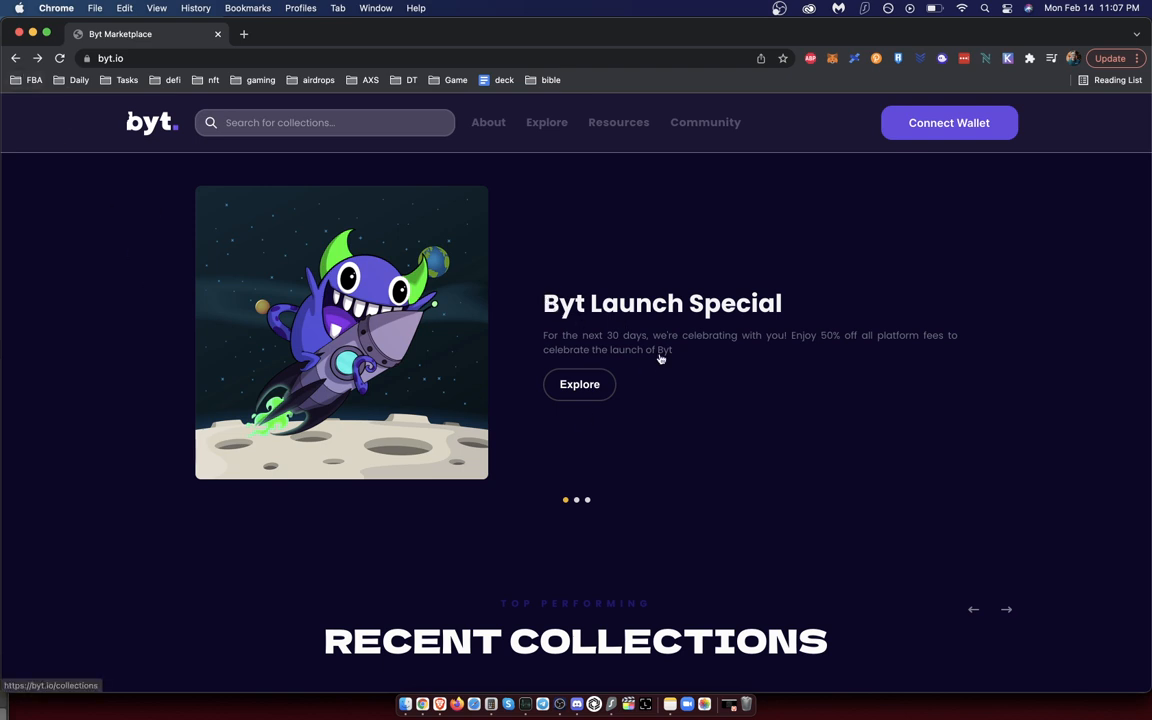
{"action": "mouse_move", "coordinate": [67, 177]}
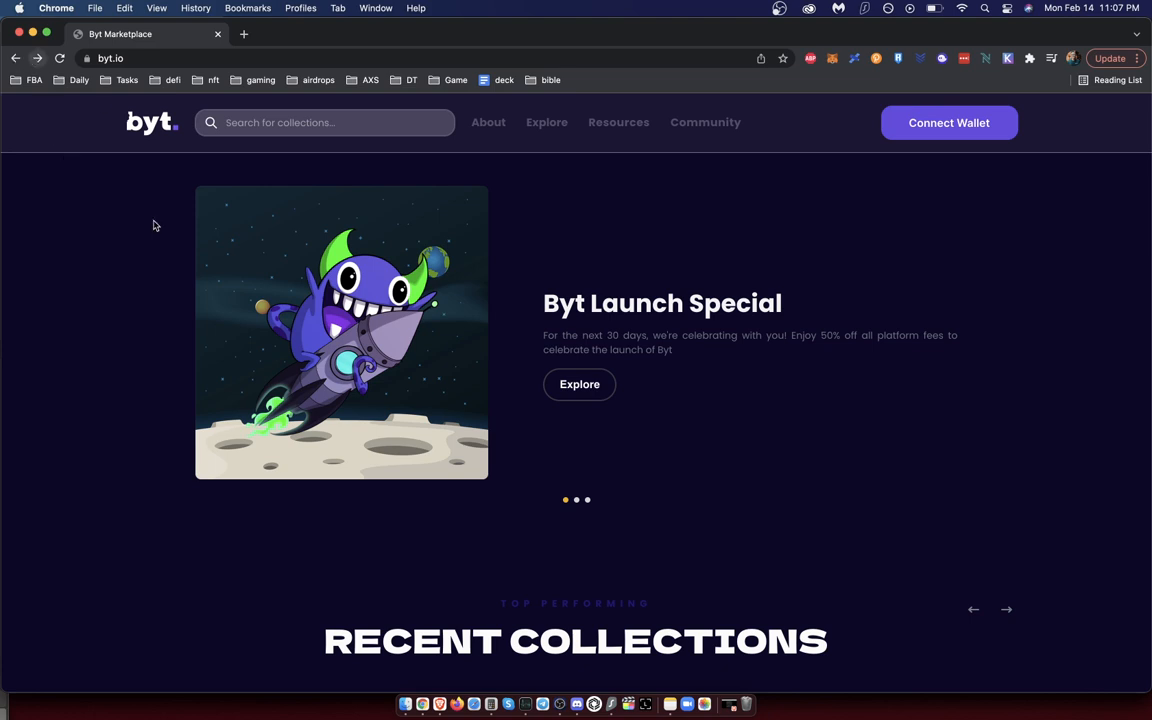
{"action": "left_click", "coordinate": [15, 58]}
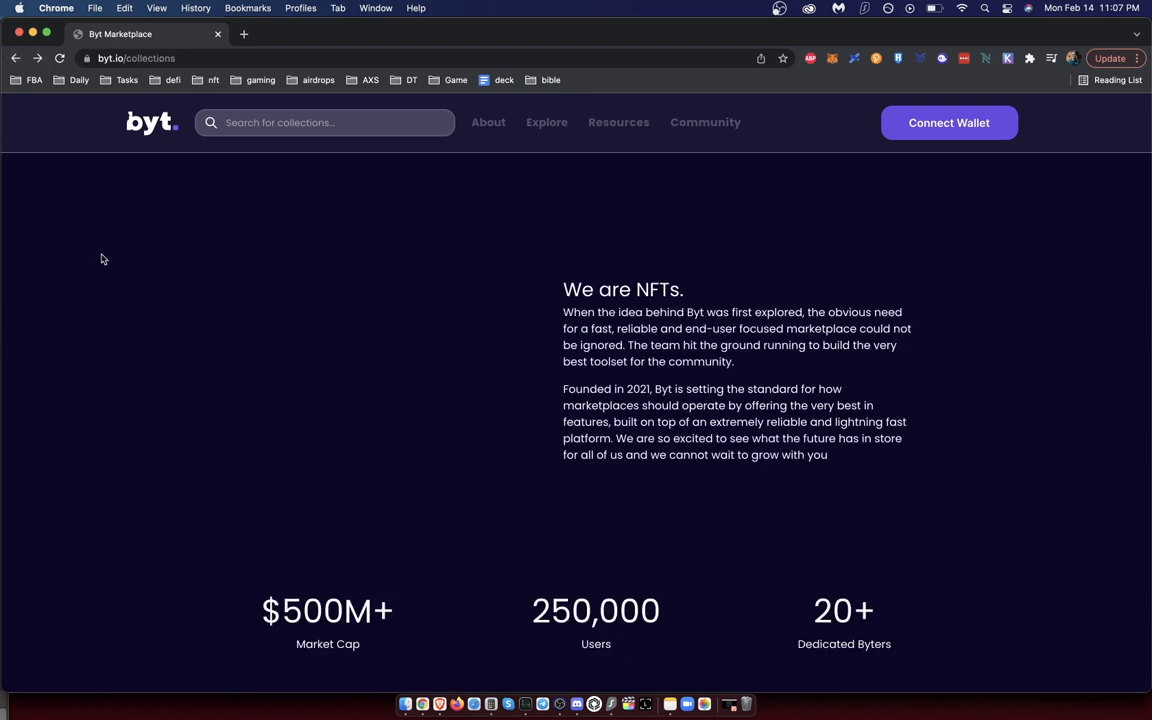
{"action": "mouse_move", "coordinate": [87, 378]}
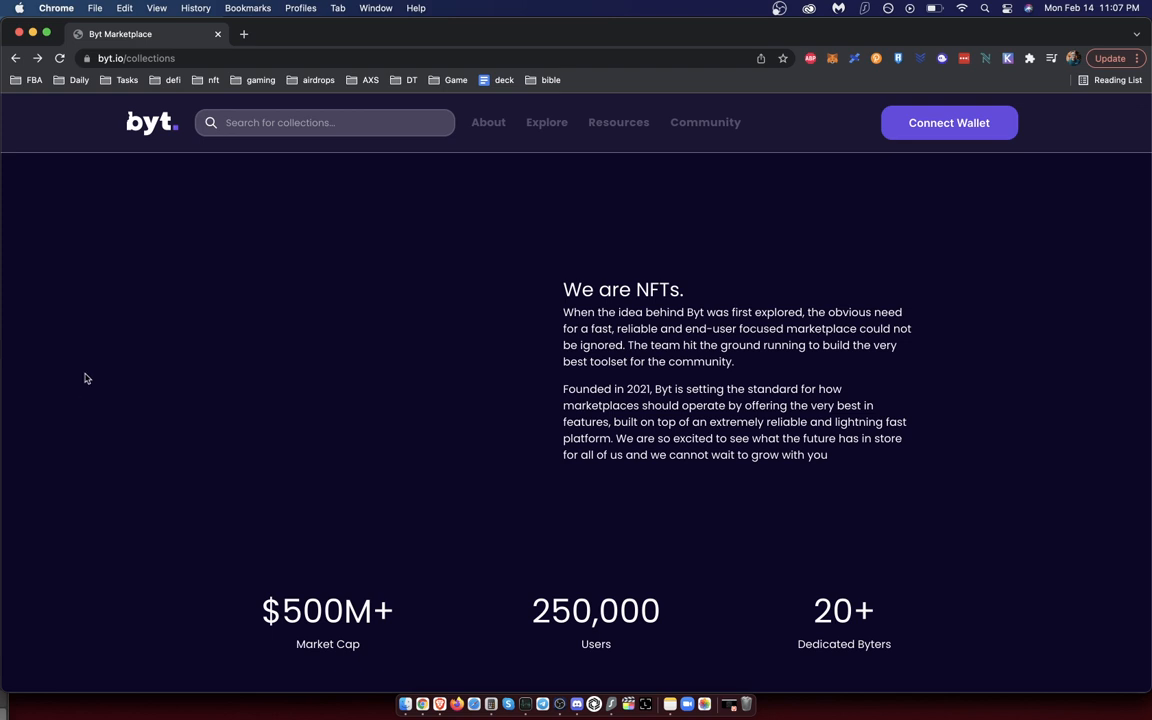
{"action": "mouse_move", "coordinate": [247, 271]}
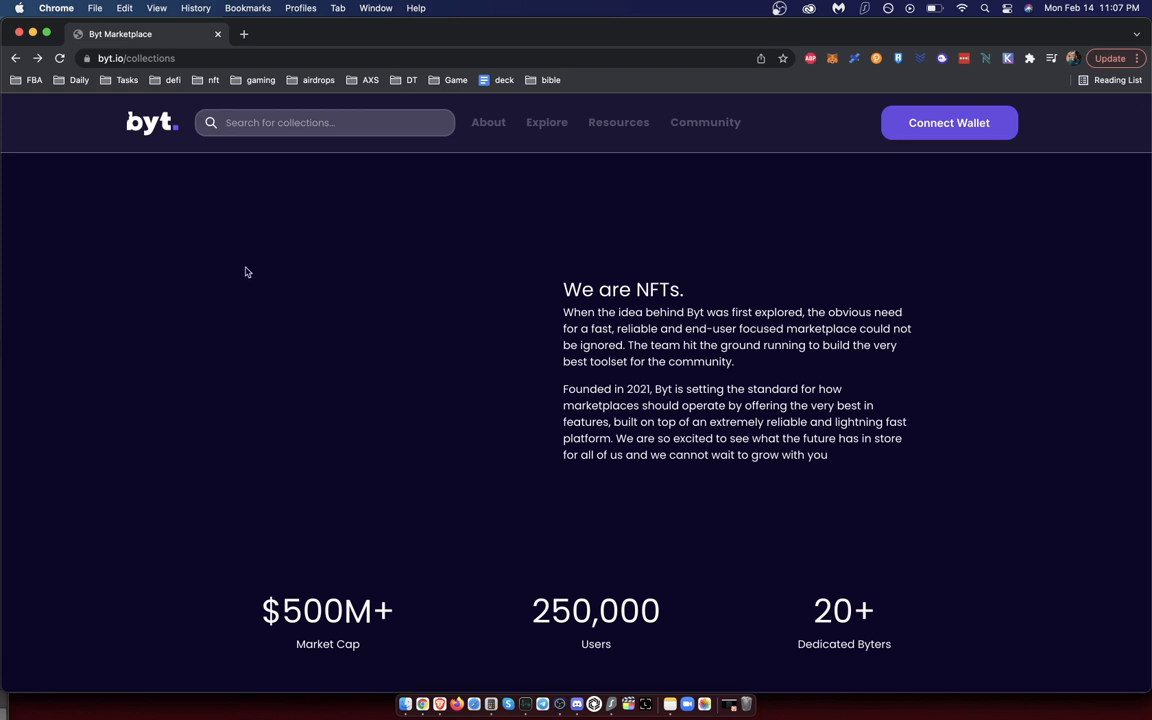
{"action": "mouse_move", "coordinate": [72, 78]}
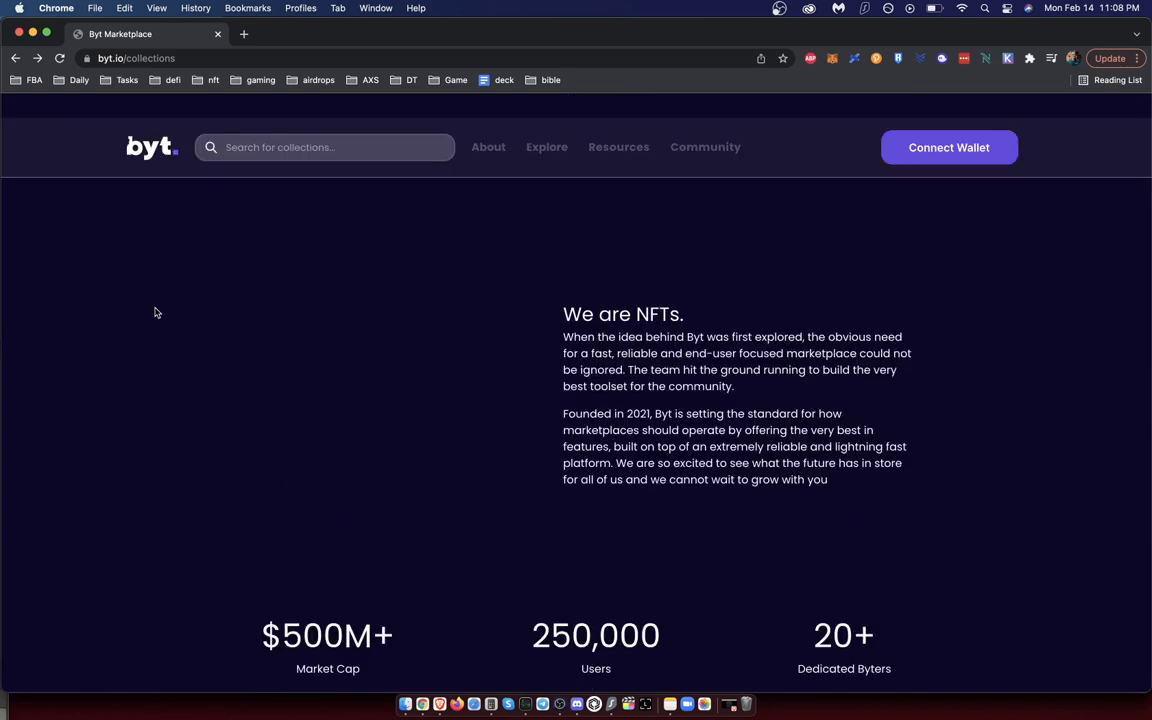
Step: Scroll the collections page's We are NFTs text, figures and team list down to the footer
{"action": "scroll", "scroll_direction": "up", "scroll_amount": 3}
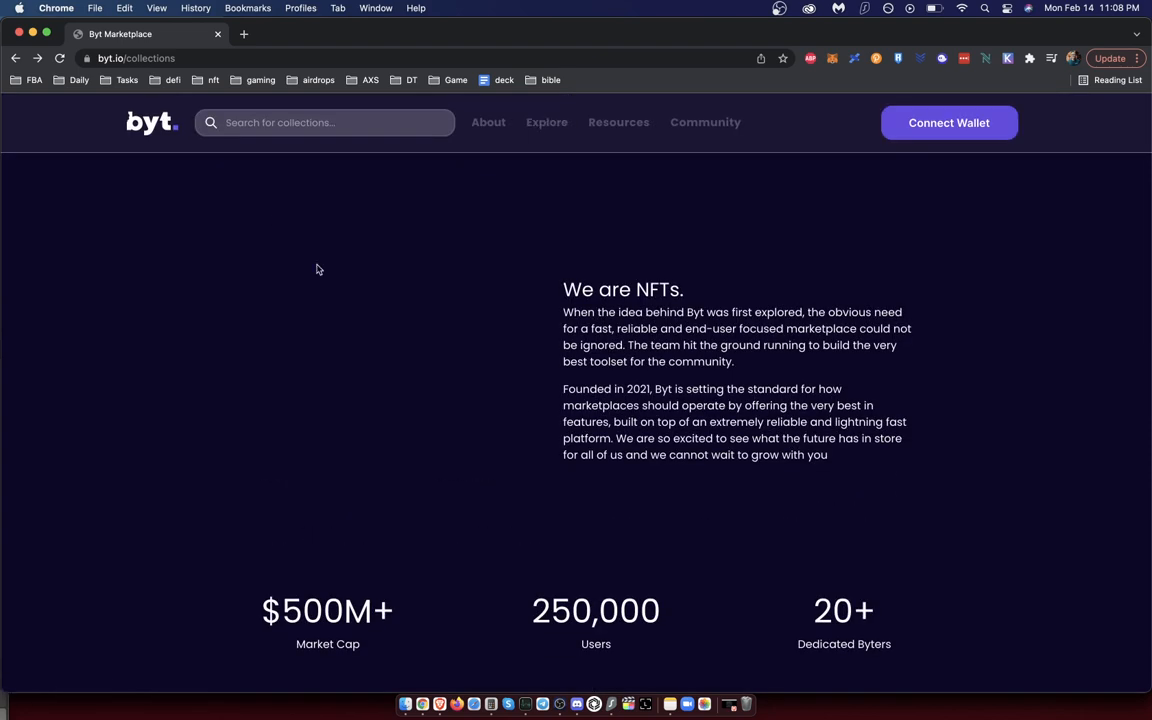
{"action": "mouse_move", "coordinate": [253, 413]}
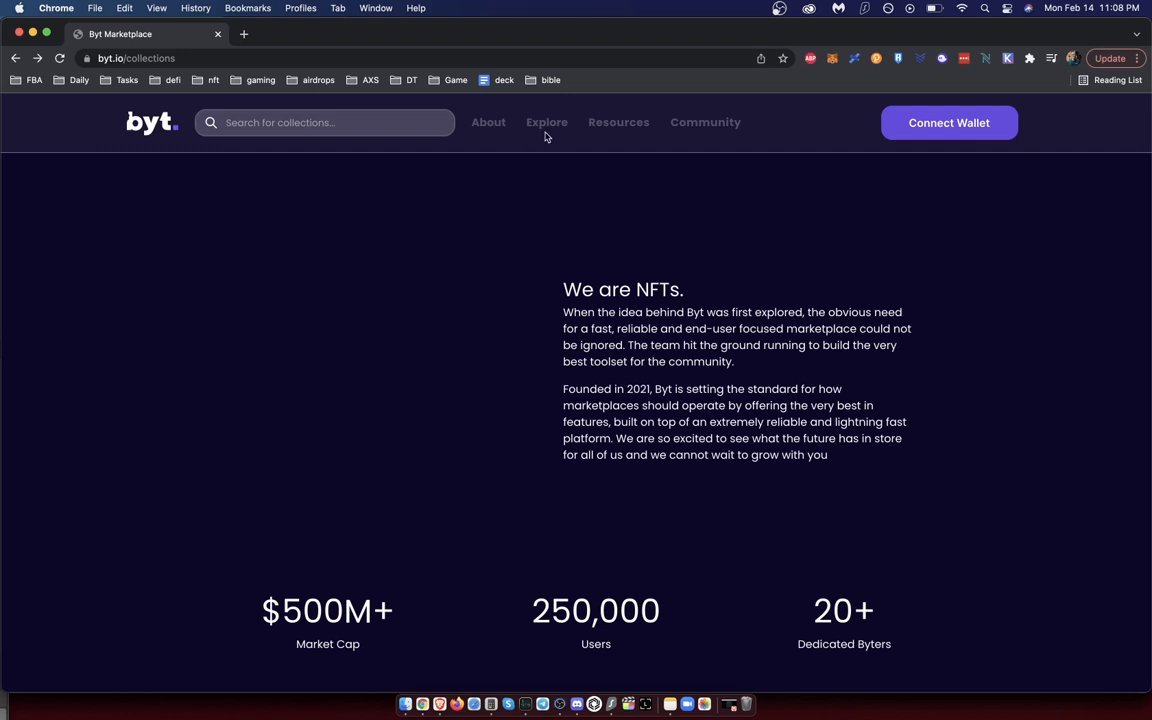
{"action": "mouse_move", "coordinate": [547, 122]}
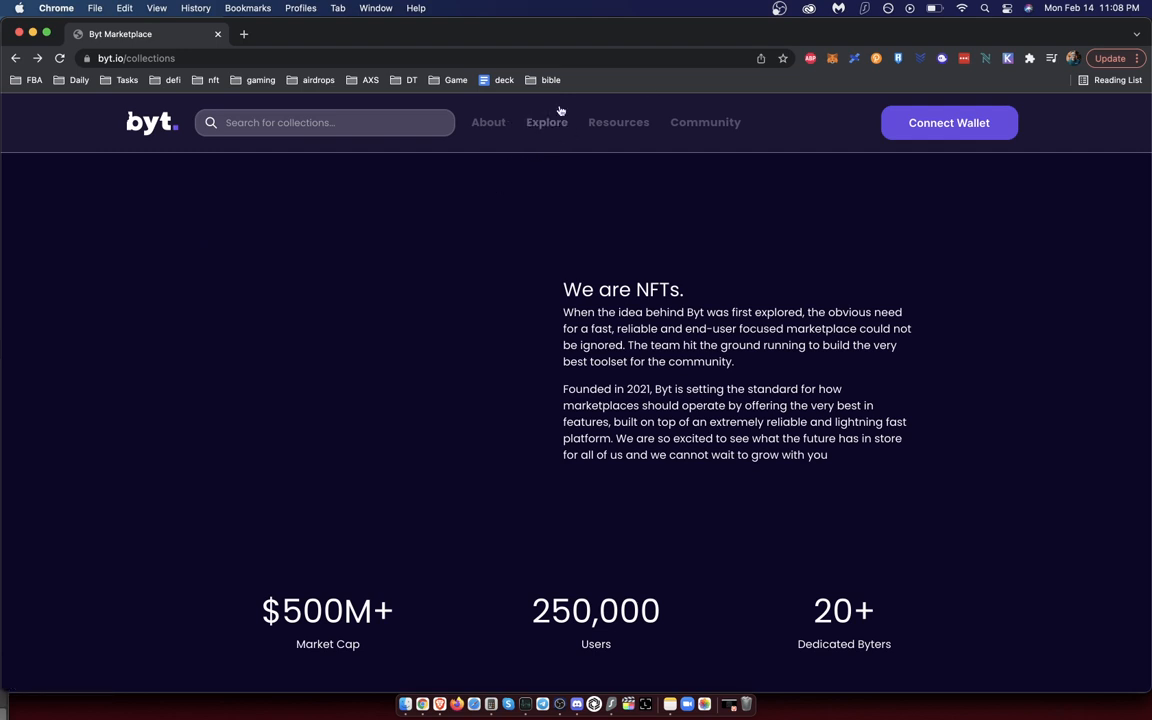
{"action": "mouse_move", "coordinate": [114, 312]}
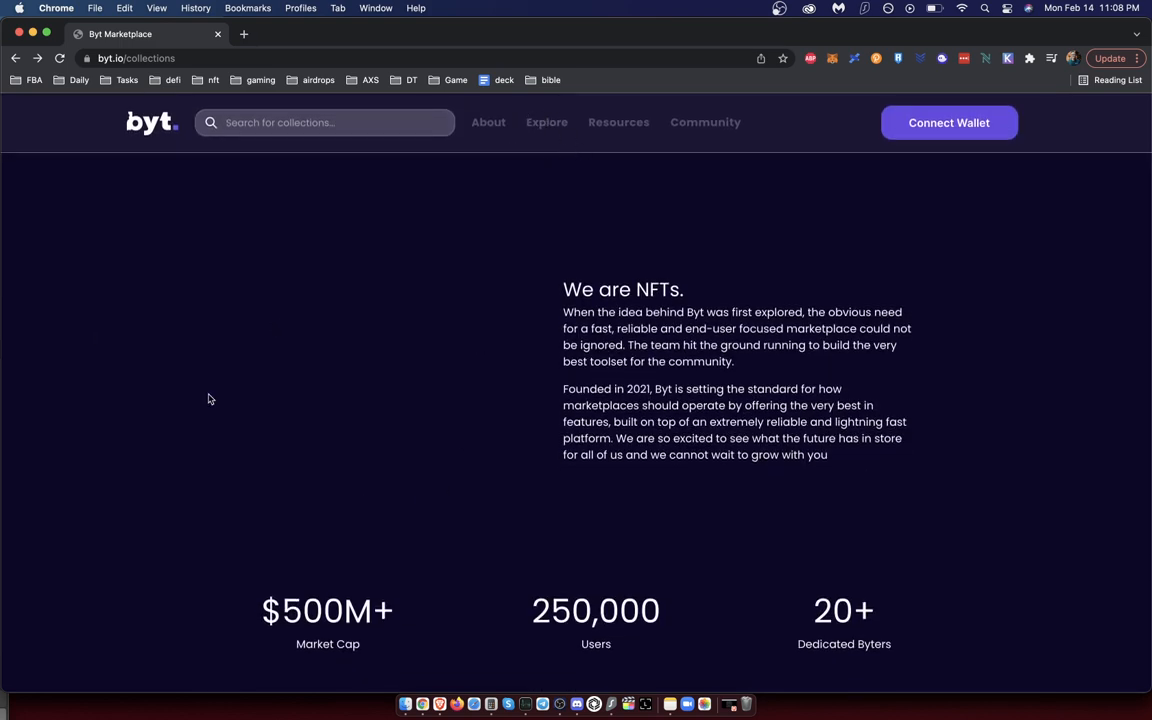
{"action": "mouse_move", "coordinate": [197, 222]}
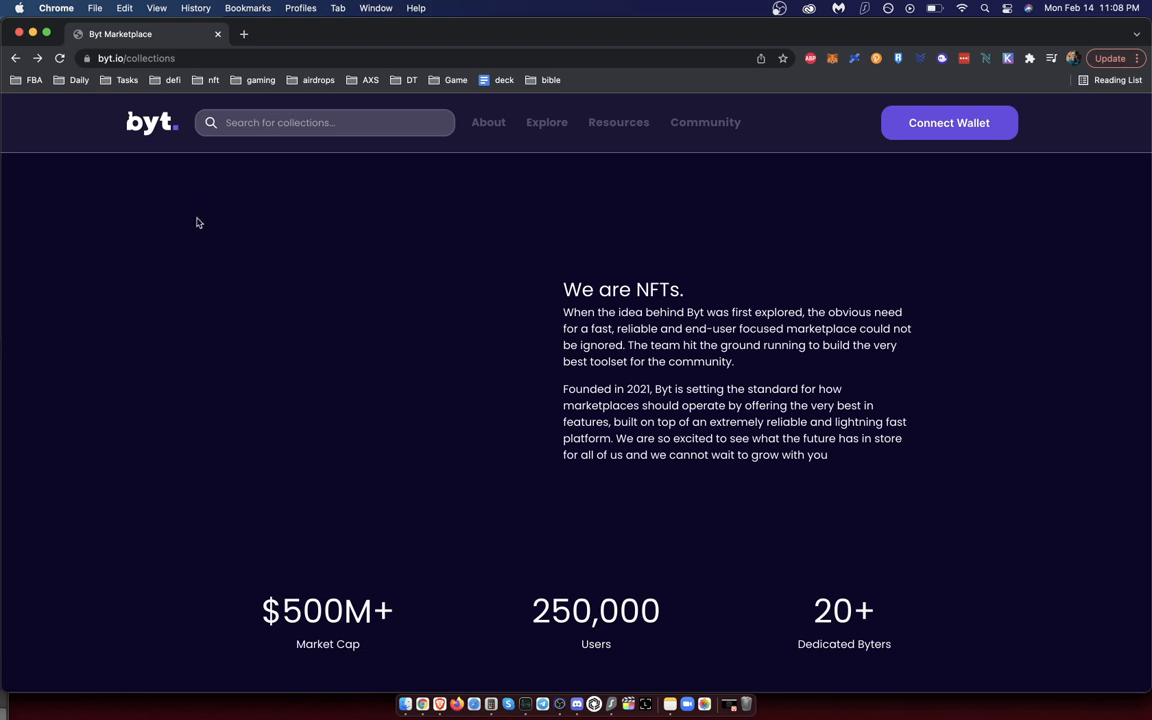
{"action": "mouse_move", "coordinate": [547, 128]}
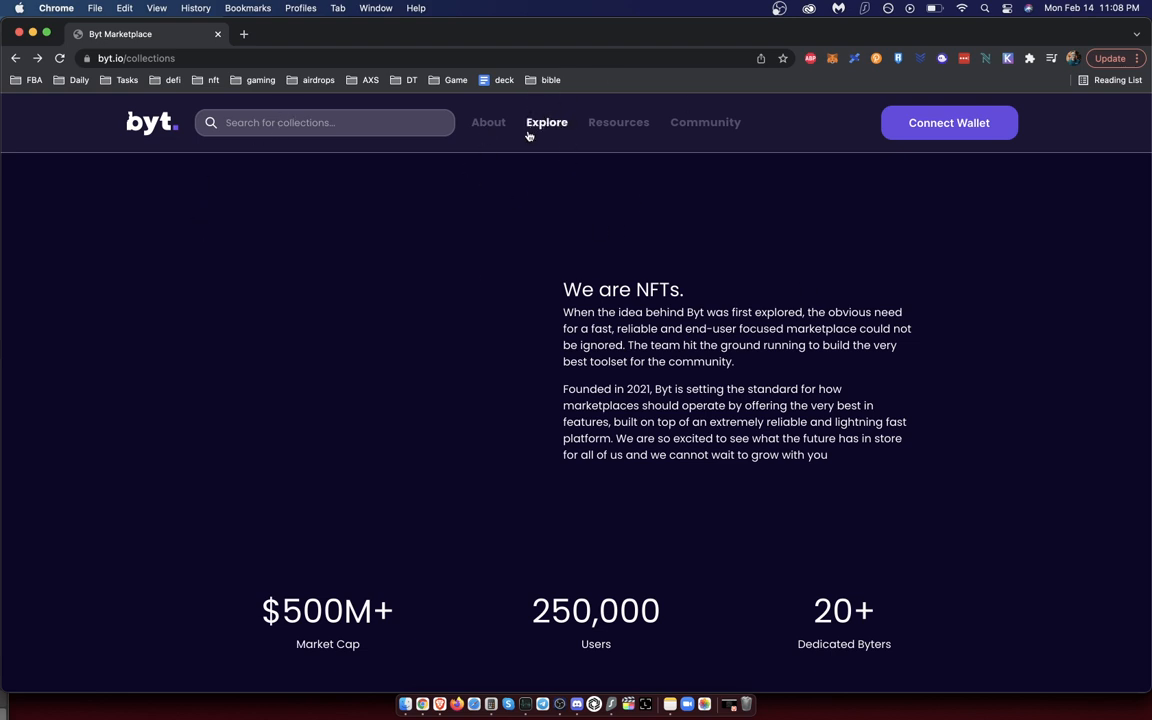
{"action": "mouse_move", "coordinate": [219, 565]}
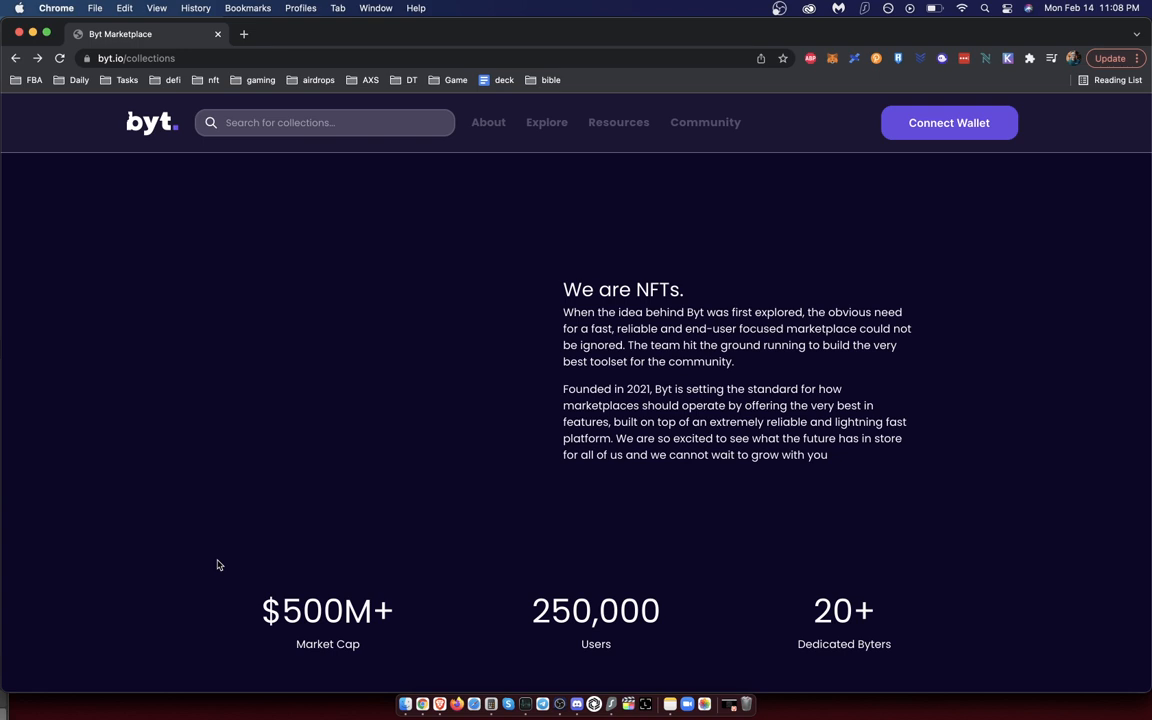
{"action": "scroll", "scroll_direction": "down", "scroll_amount": 3}
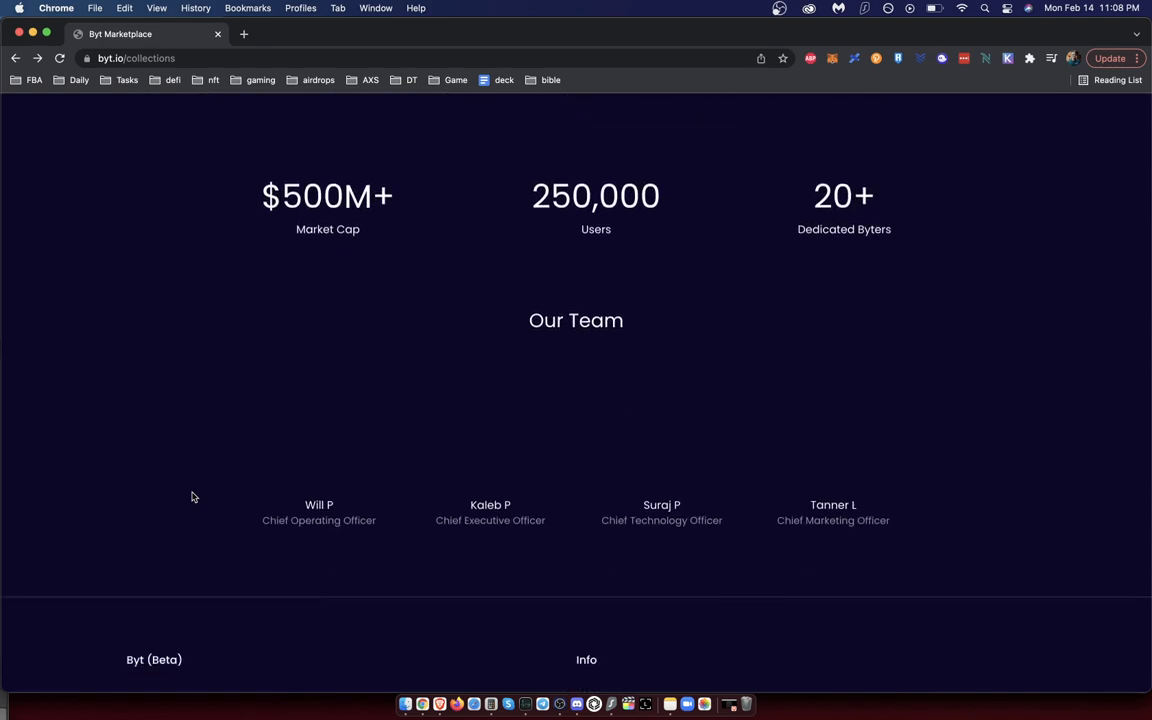
{"action": "scroll", "scroll_direction": "down", "scroll_amount": 3}
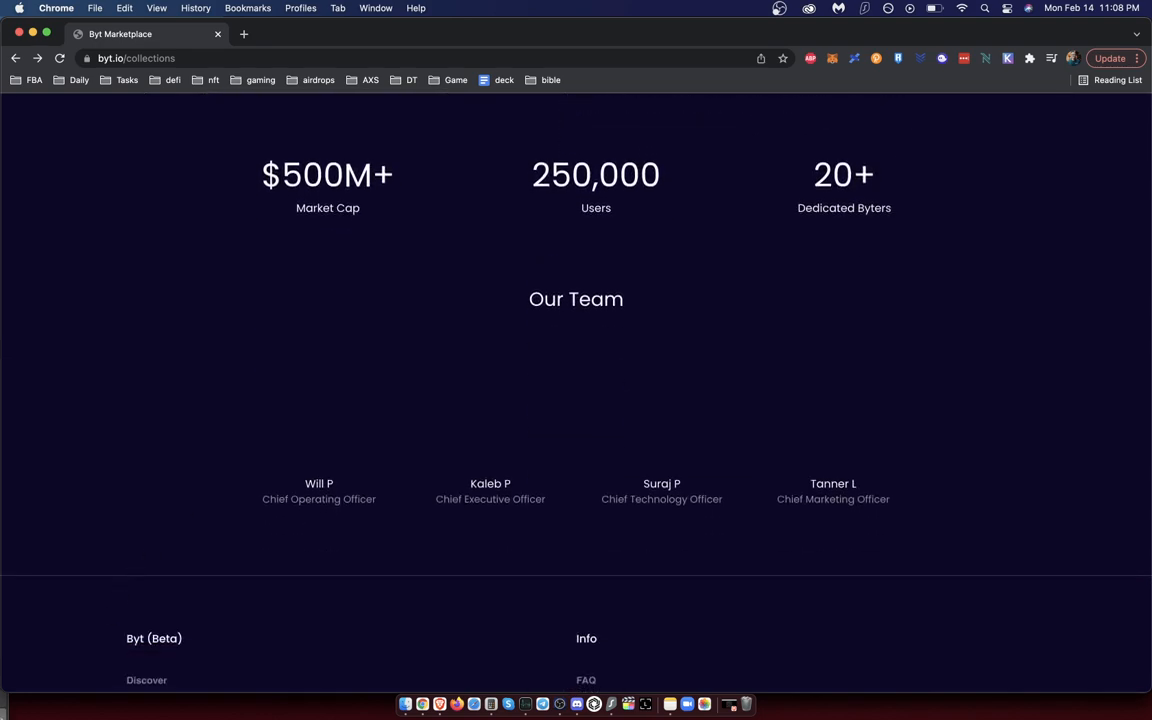
{"action": "scroll", "scroll_direction": "down", "scroll_amount": 3}
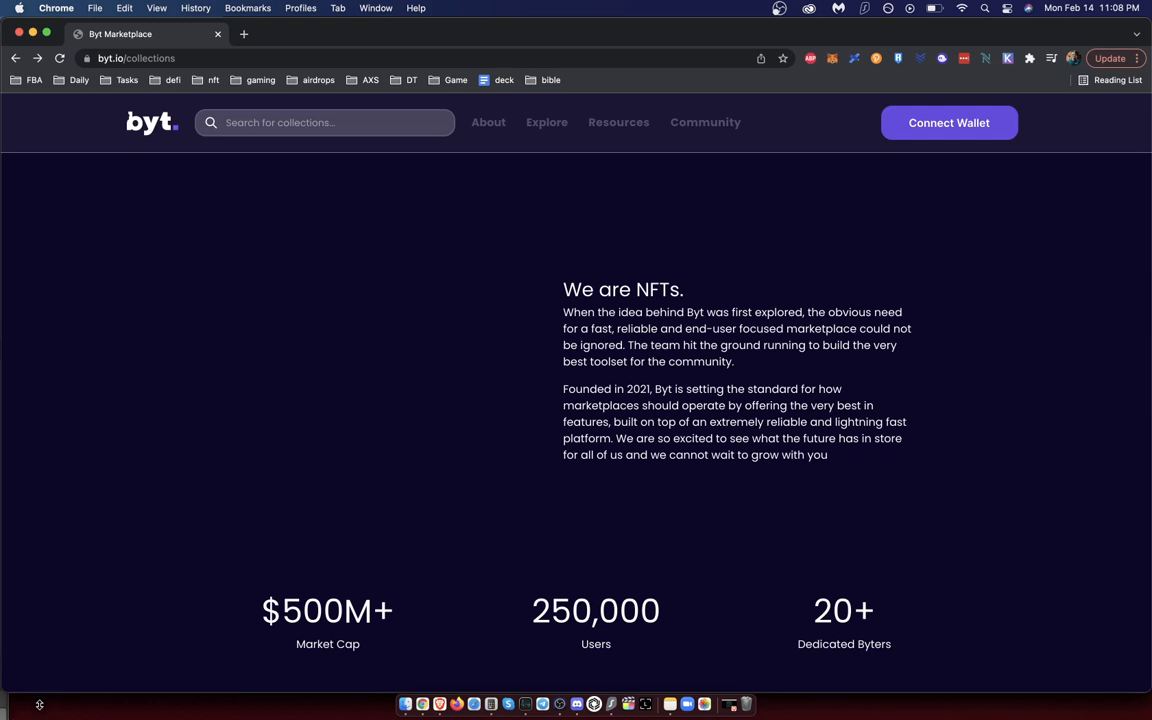
{"action": "mouse_move", "coordinate": [110, 590]}
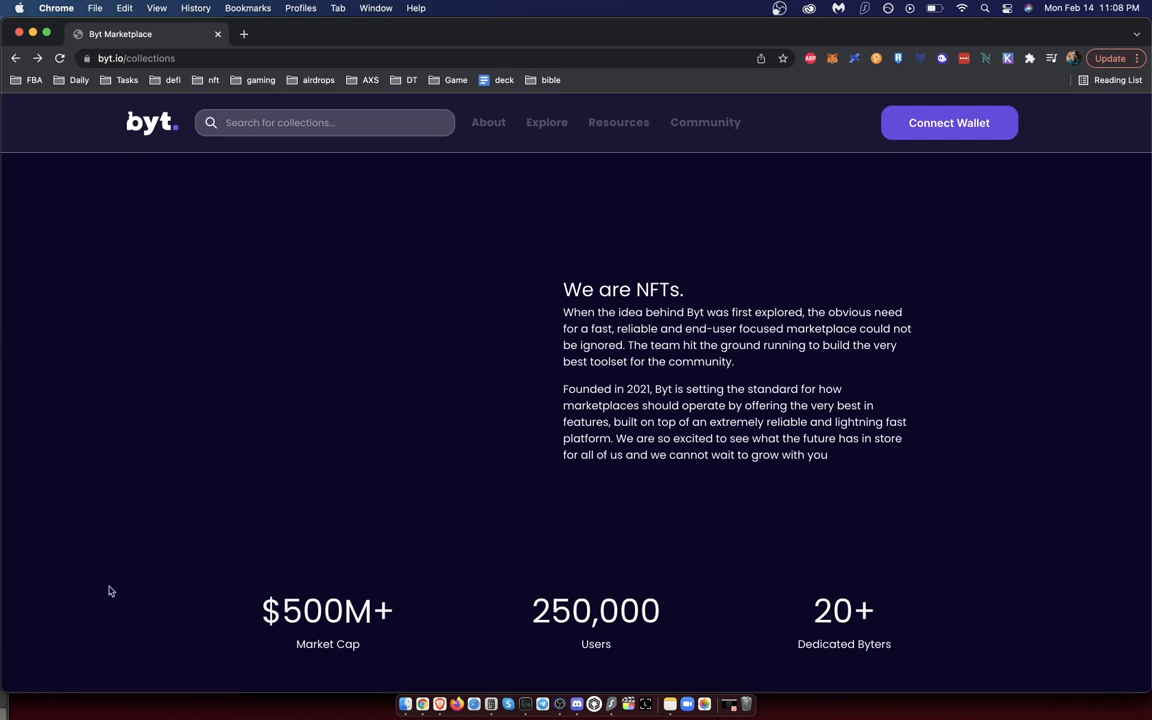